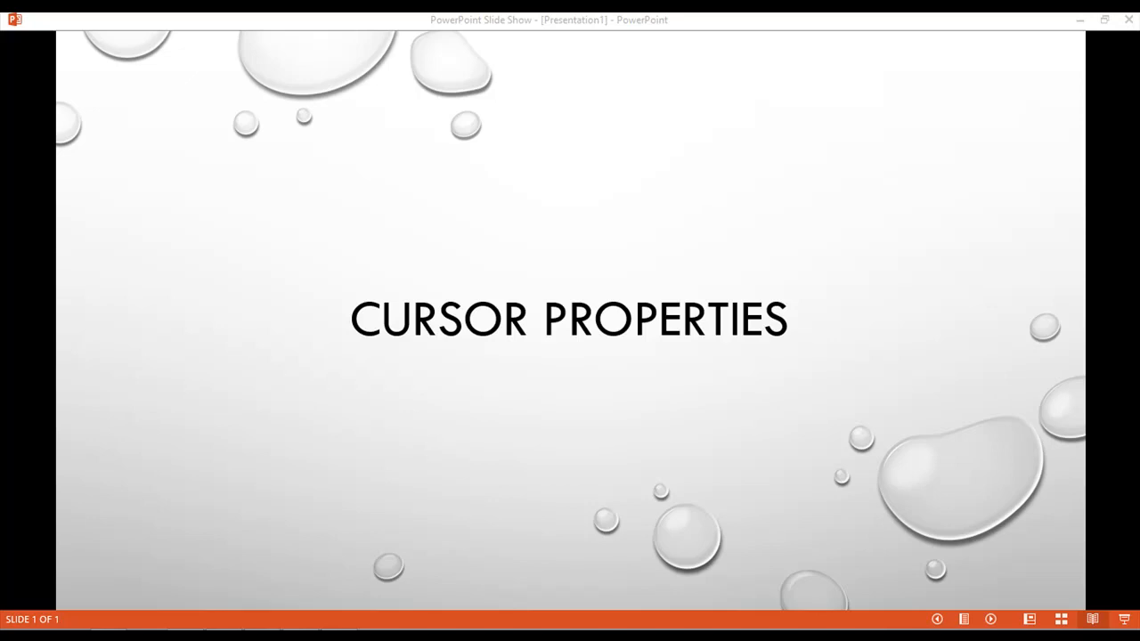
pyautogui.moveTo(80, 625)
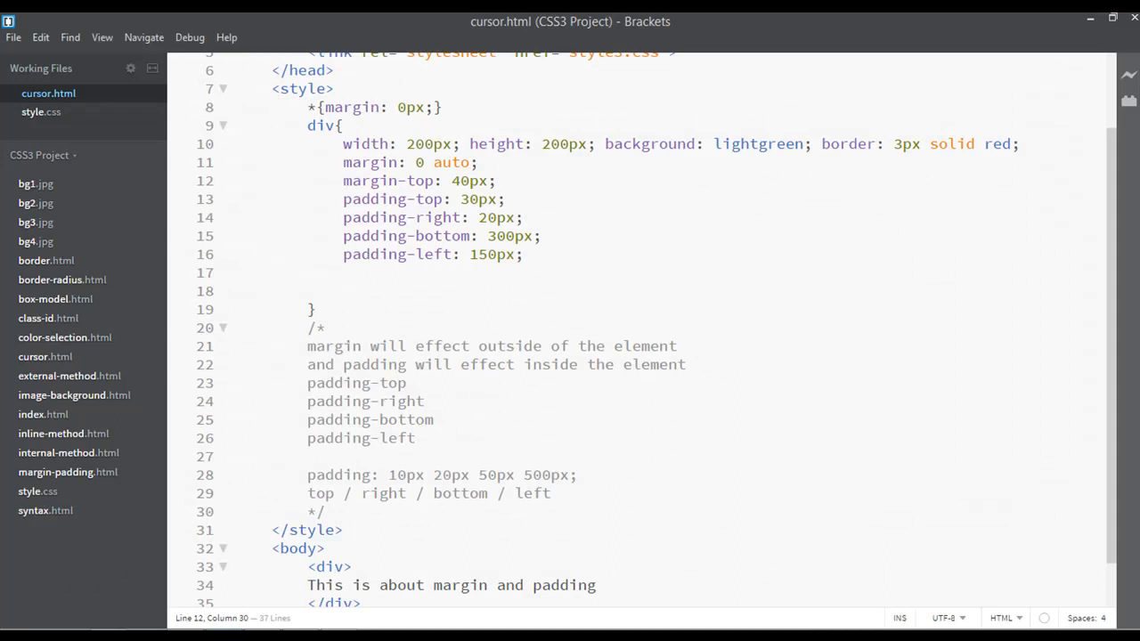
pyautogui.moveTo(41, 112)
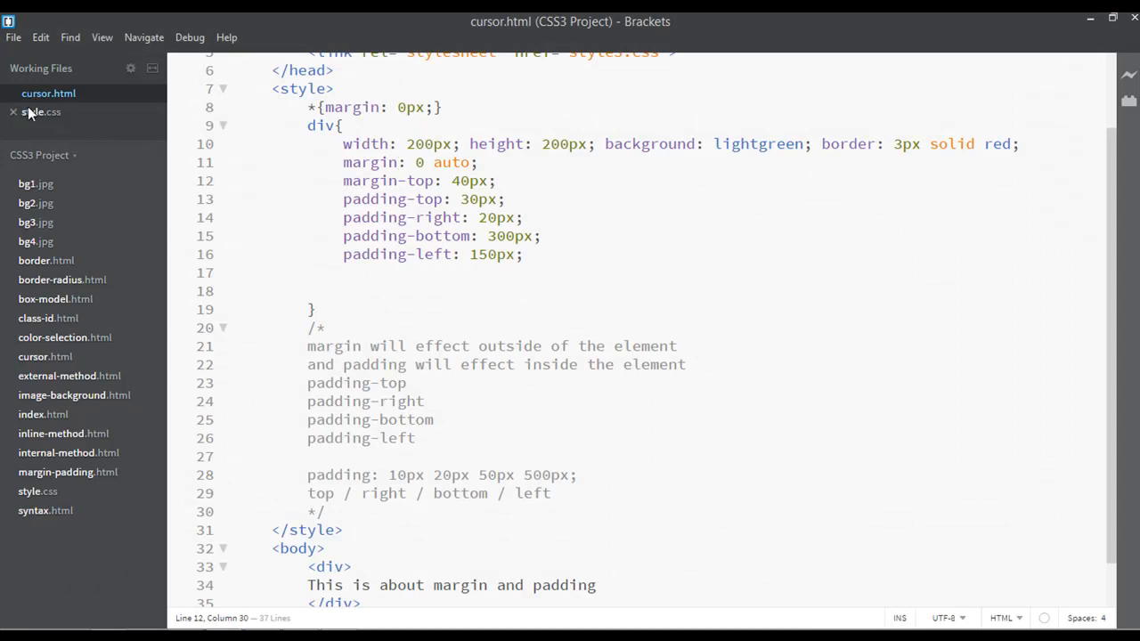
# In cursor.html, delete the div rule's comment, margin-top and padding lines, then save
pyautogui.click(48, 93)
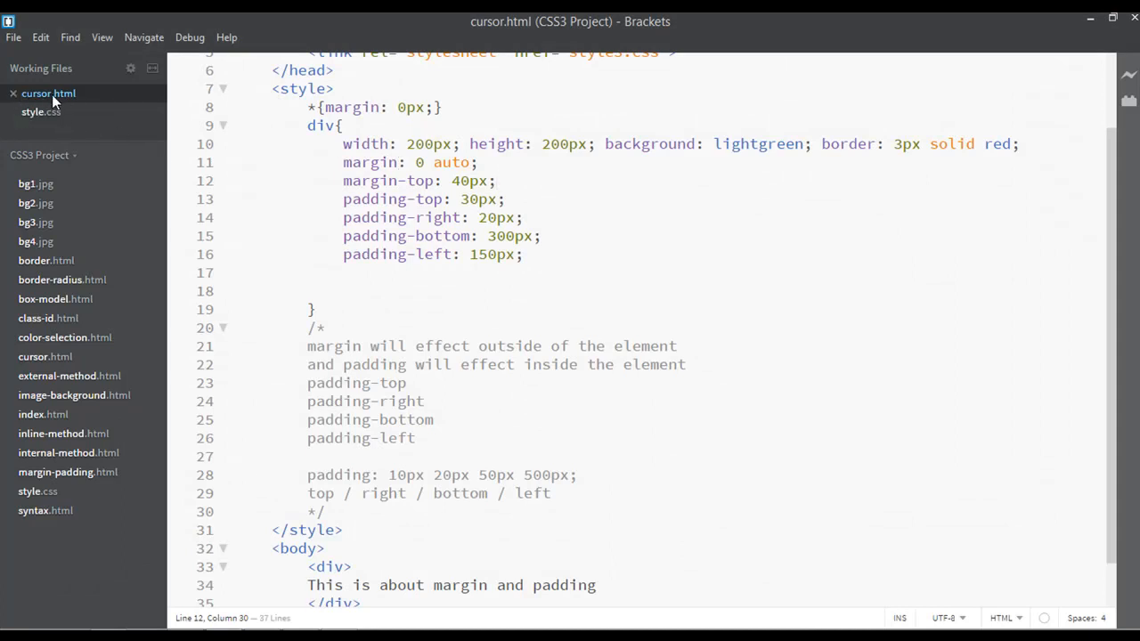
pyautogui.scroll(-3)
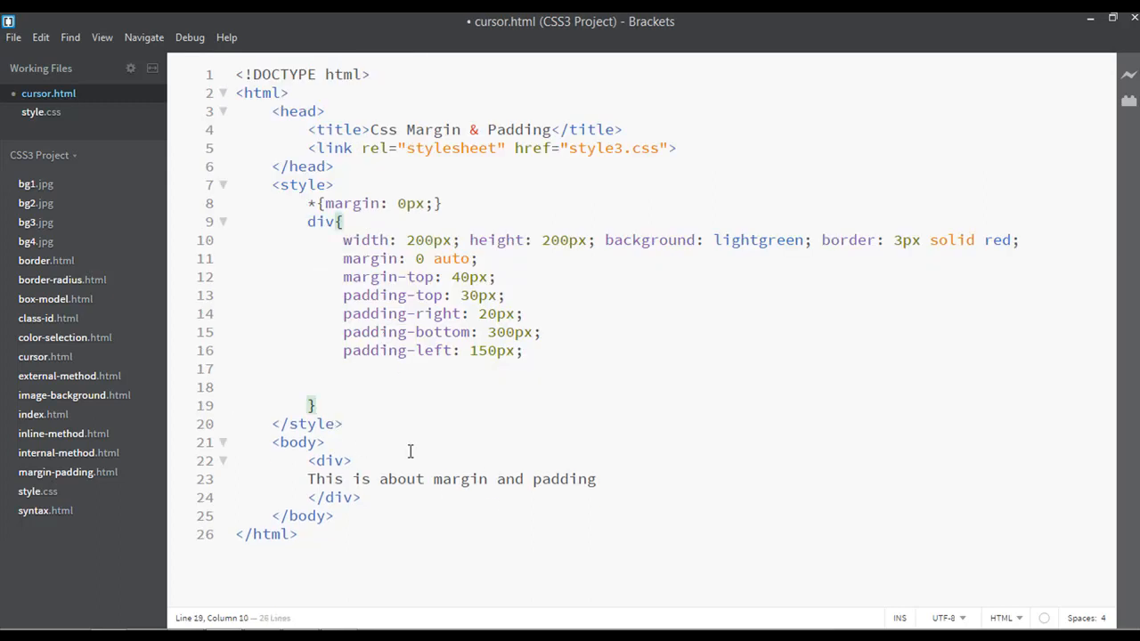
pyautogui.click(525, 350)
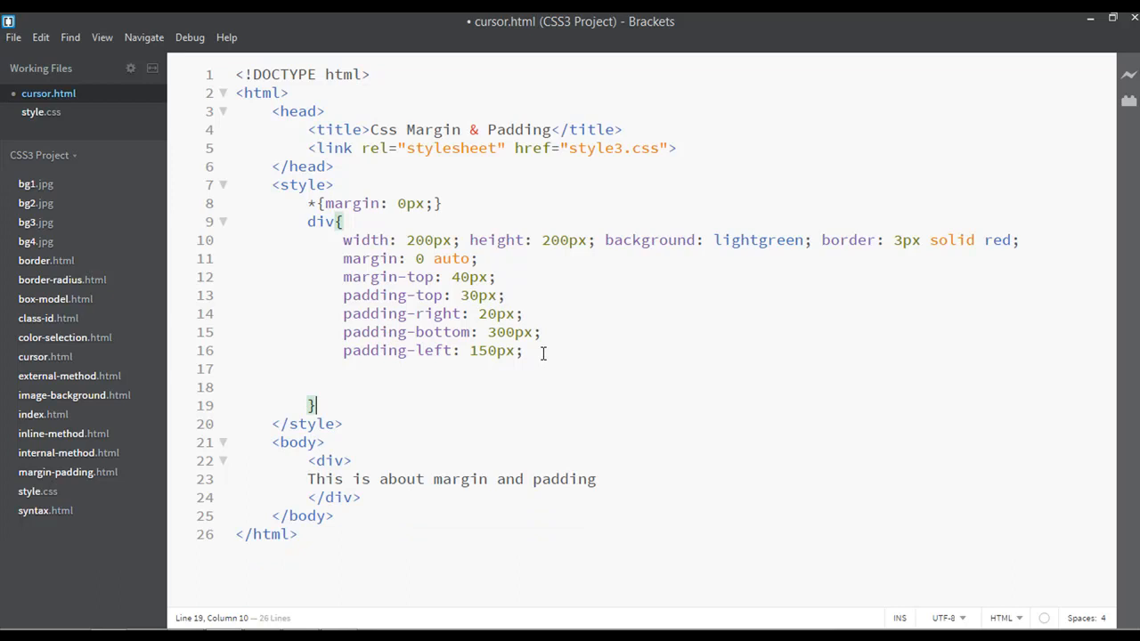
pyautogui.moveTo(537, 309)
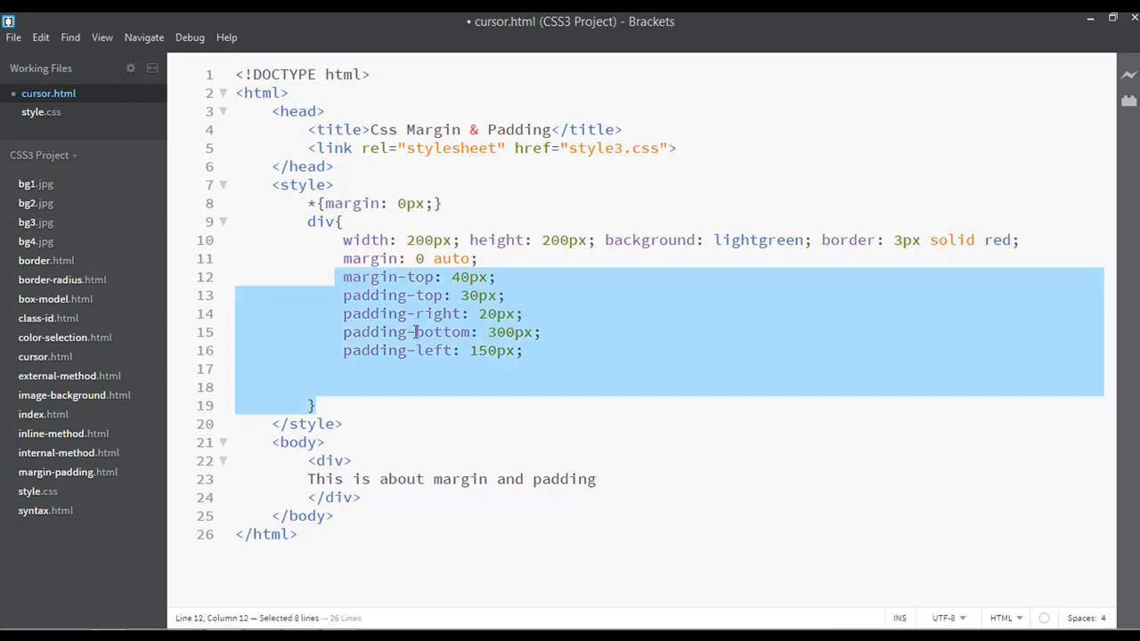
pyautogui.press('Delete')
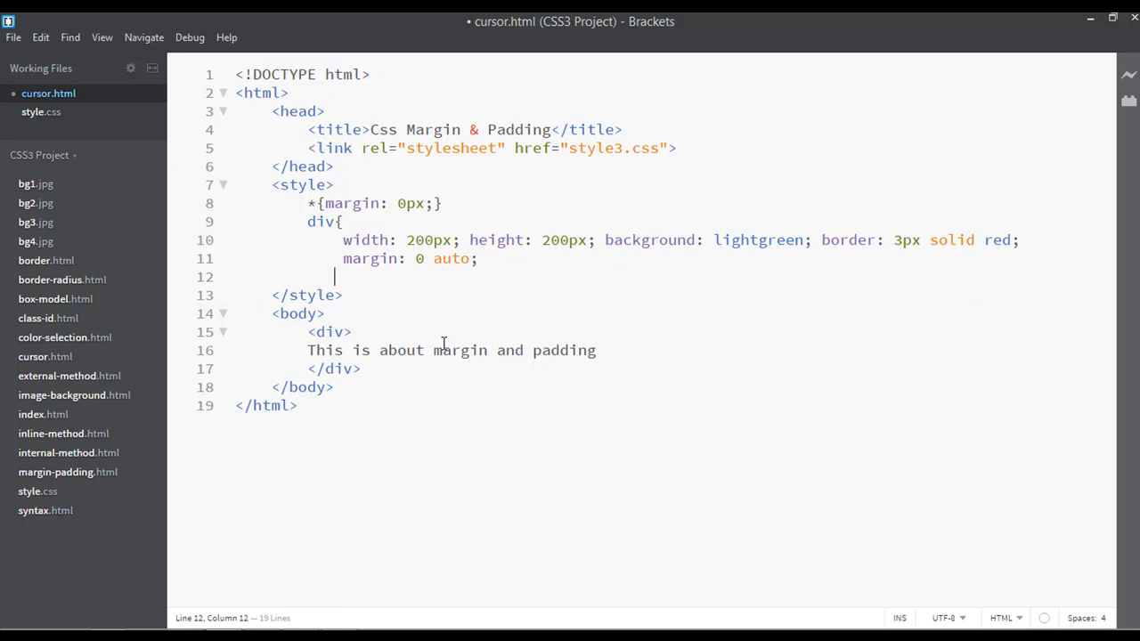
pyautogui.write('}')
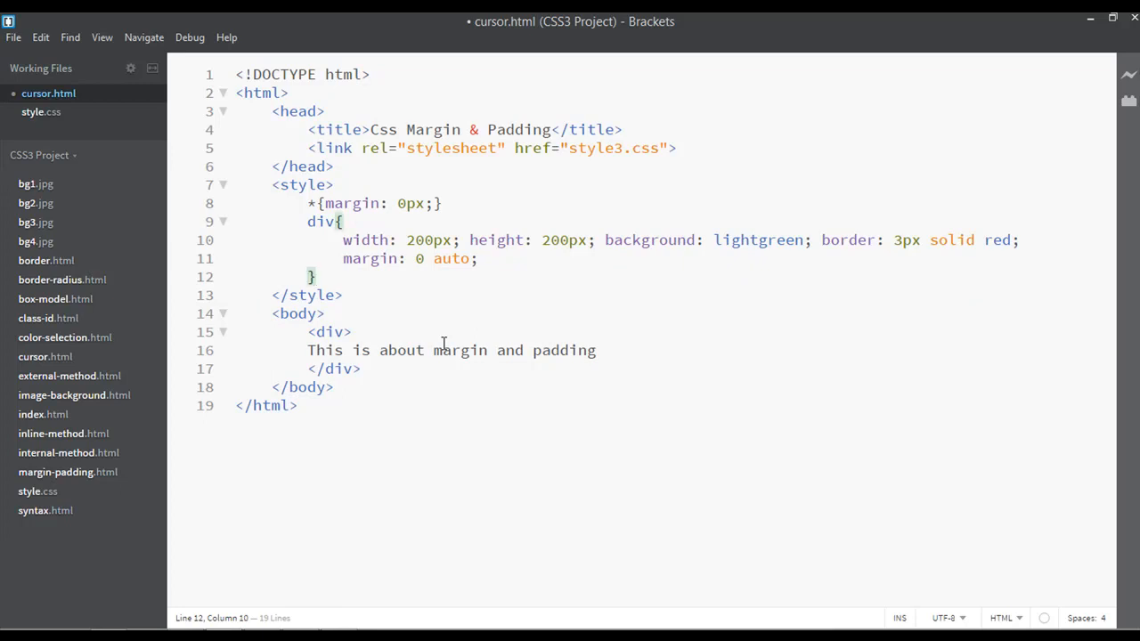
pyautogui.press('ctrl+s')
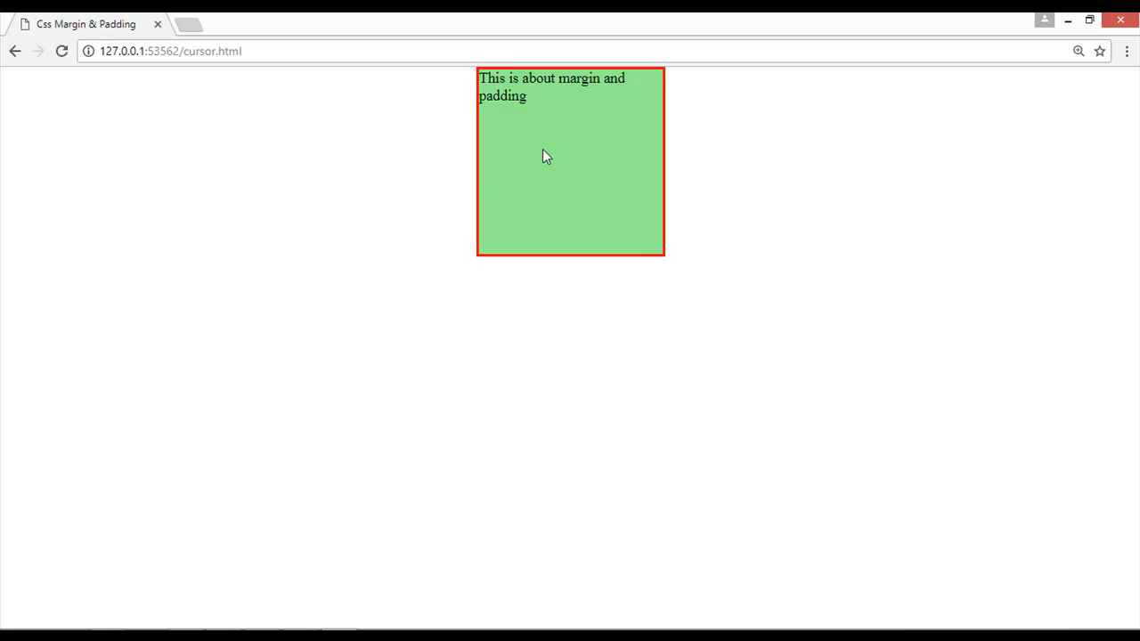
pyautogui.moveTo(250, 598)
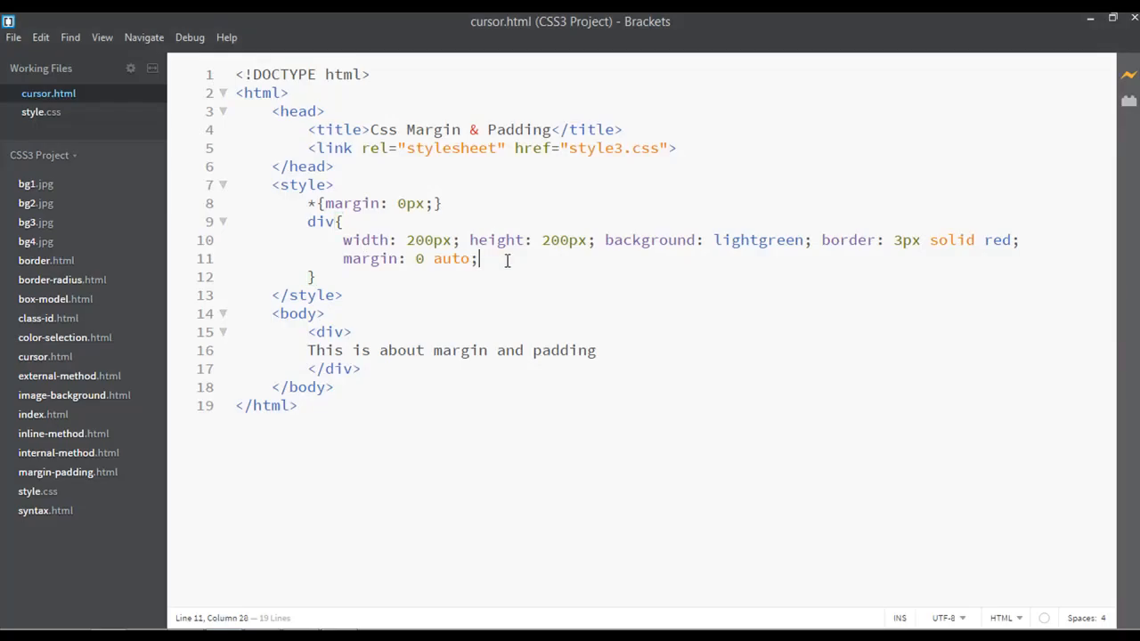
# Add the declaration cursor: default; to the div rule
pyautogui.write('c')
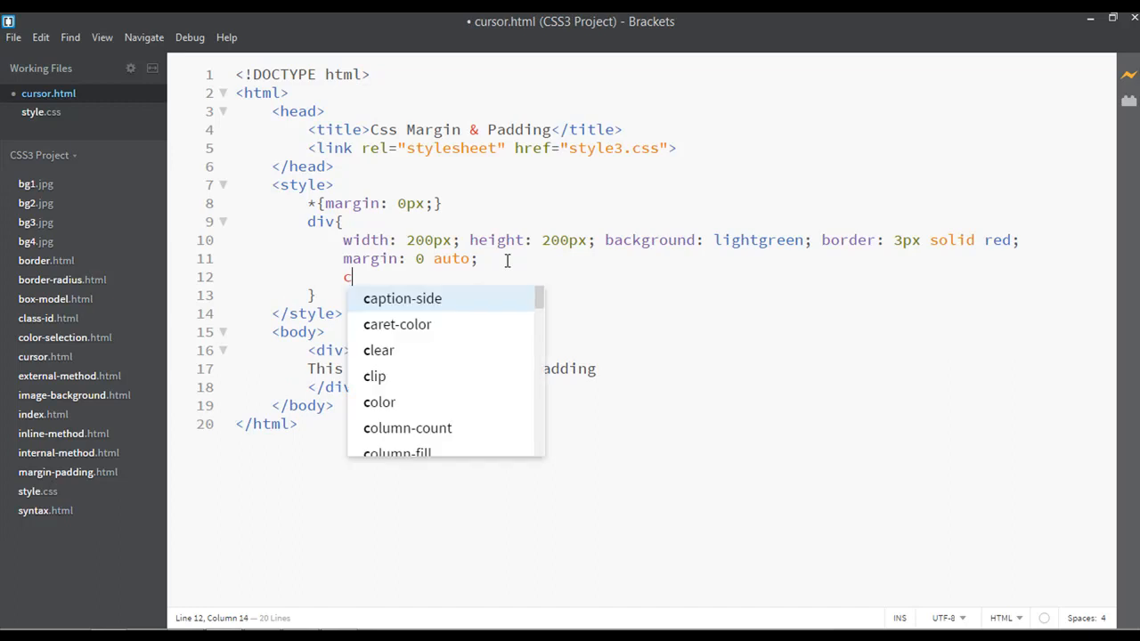
pyautogui.write('ursor:')
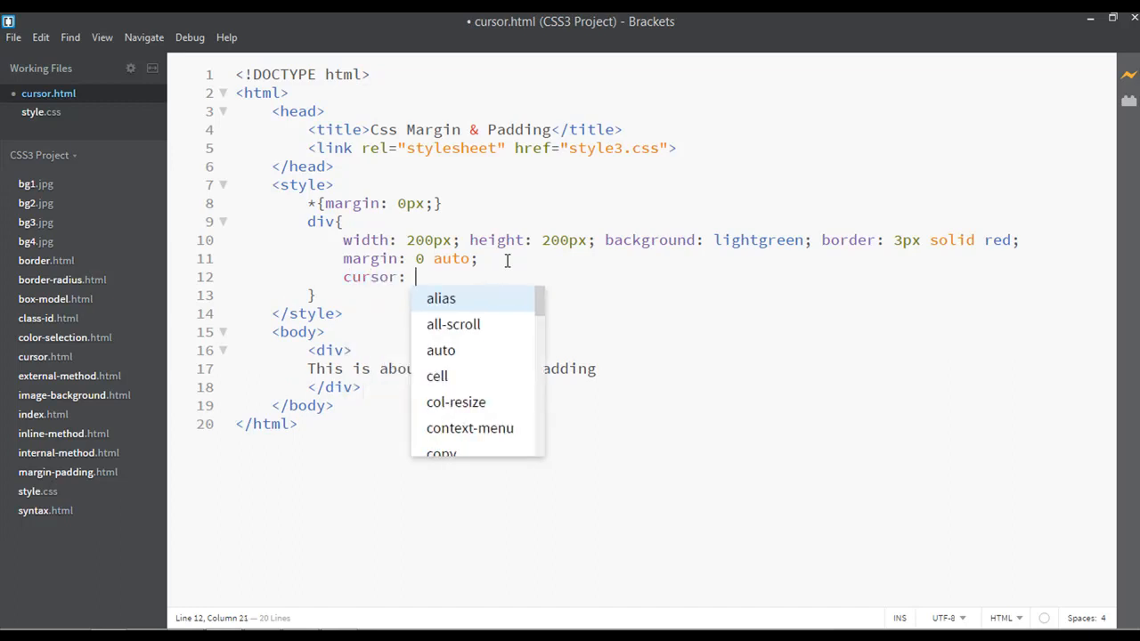
pyautogui.write('default')
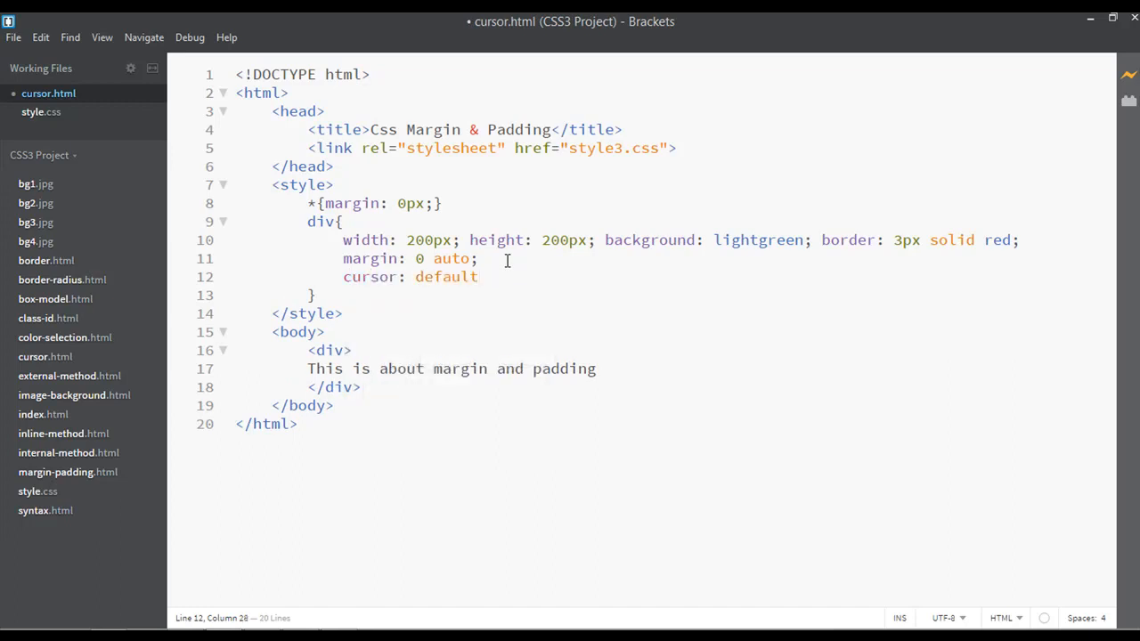
pyautogui.write(';')
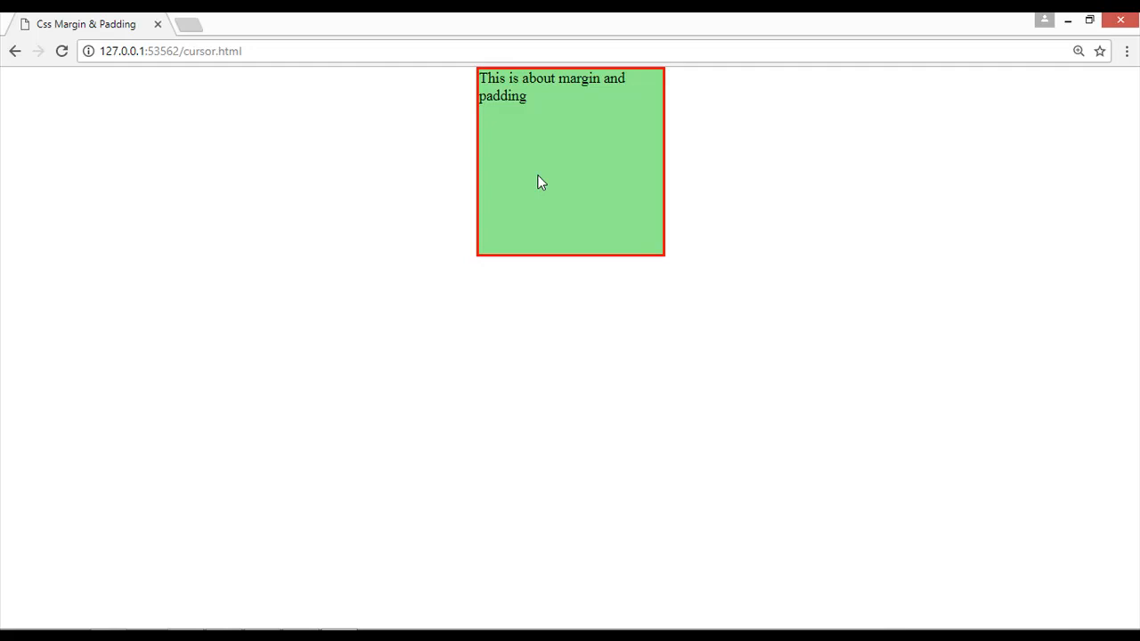
pyautogui.moveTo(322, 537)
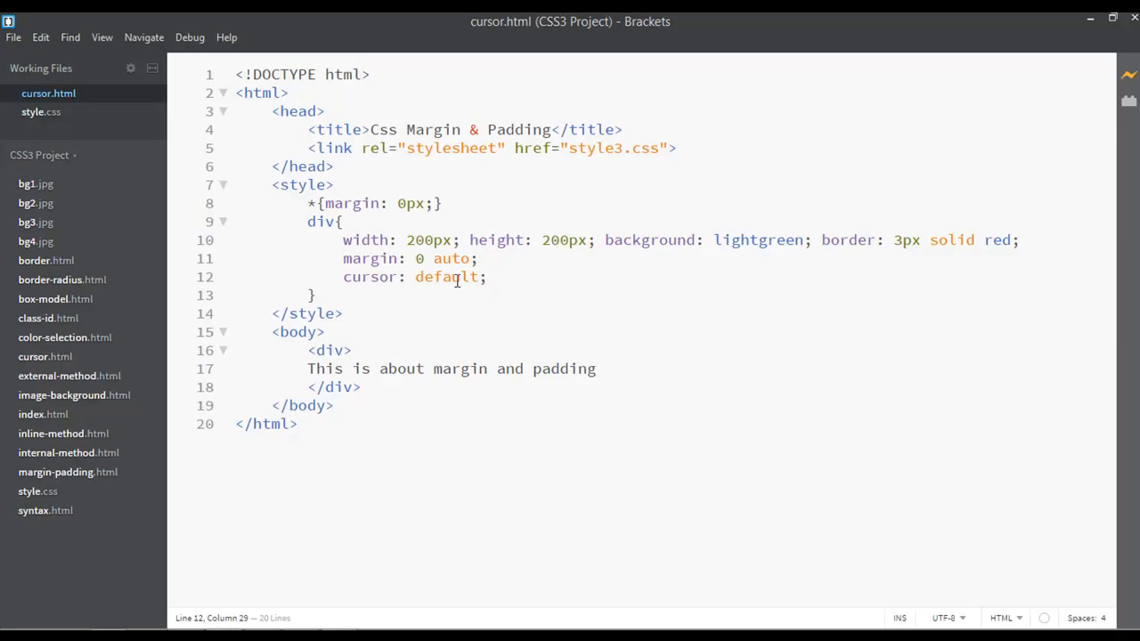
# Set the div's cursor to pointer from the hints, then replace it with cell
pyautogui.write('po')
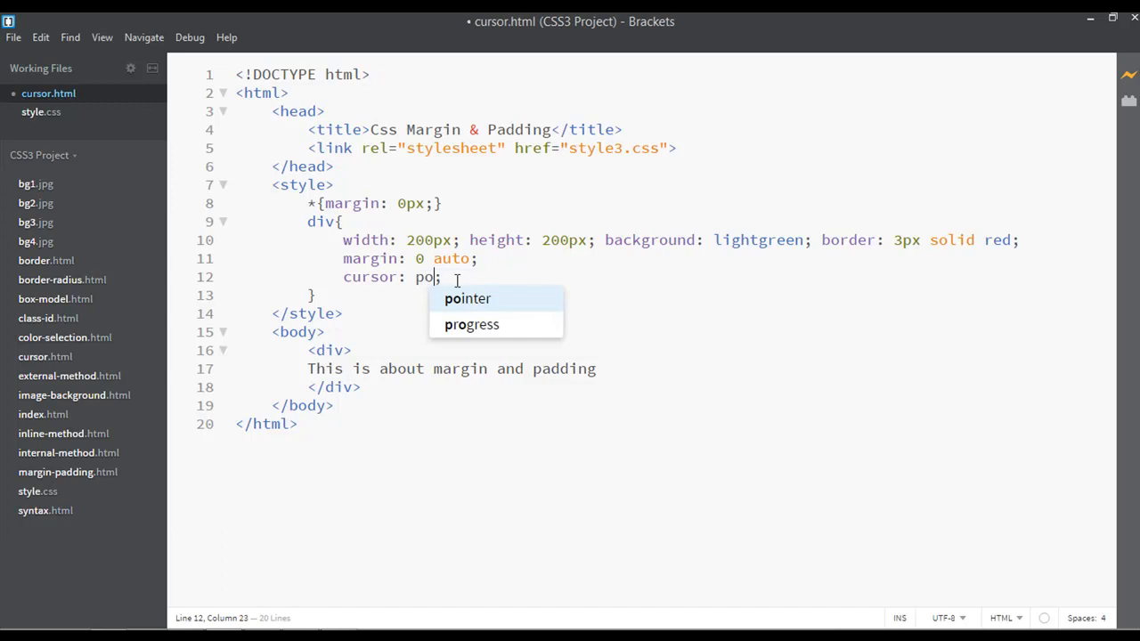
pyautogui.click(467, 299)
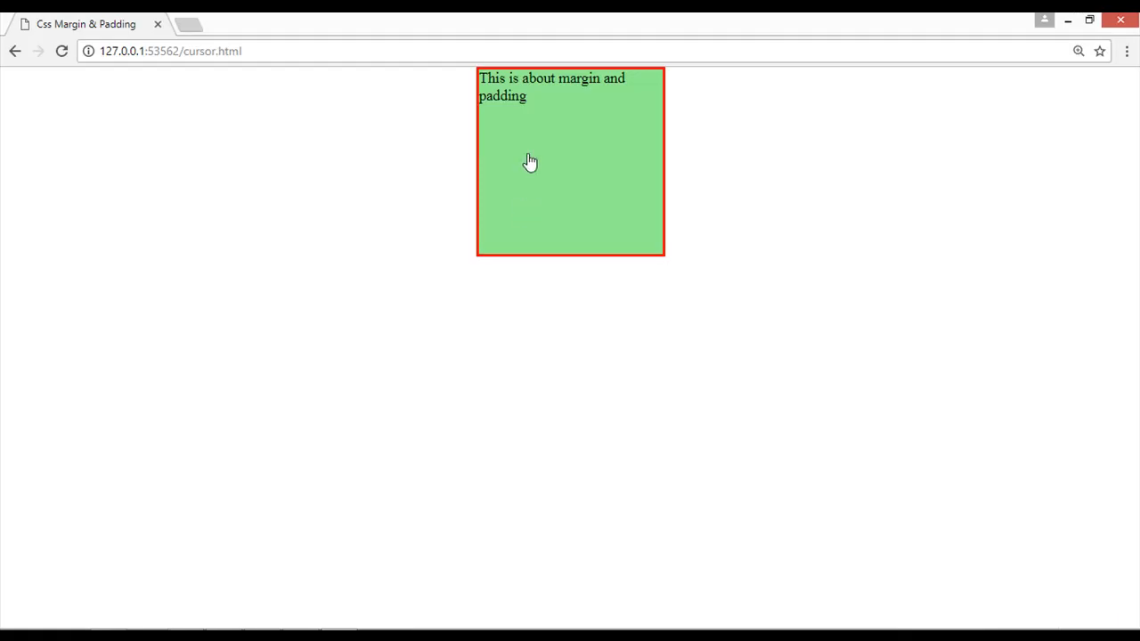
pyautogui.moveTo(559, 170)
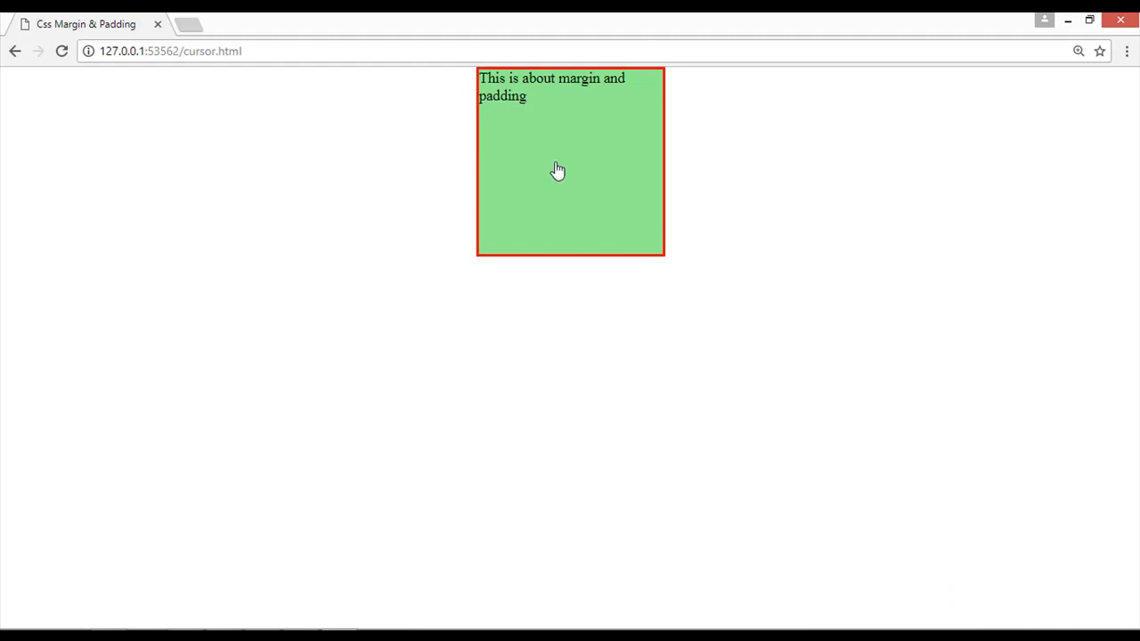
pyautogui.moveTo(547, 194)
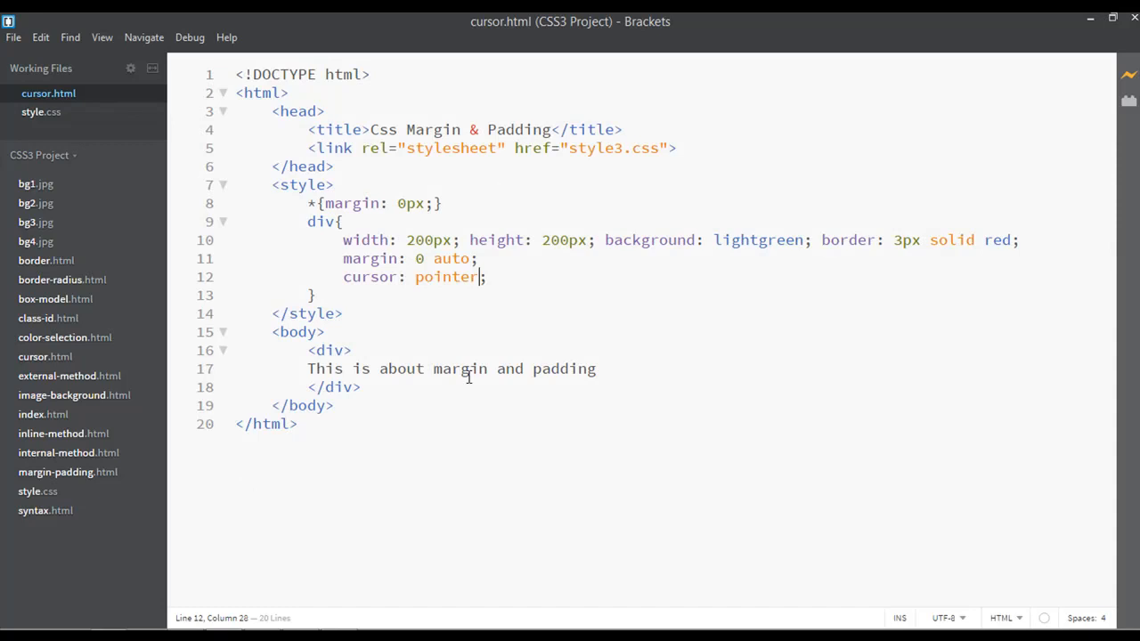
pyautogui.doubleClick(445, 277)
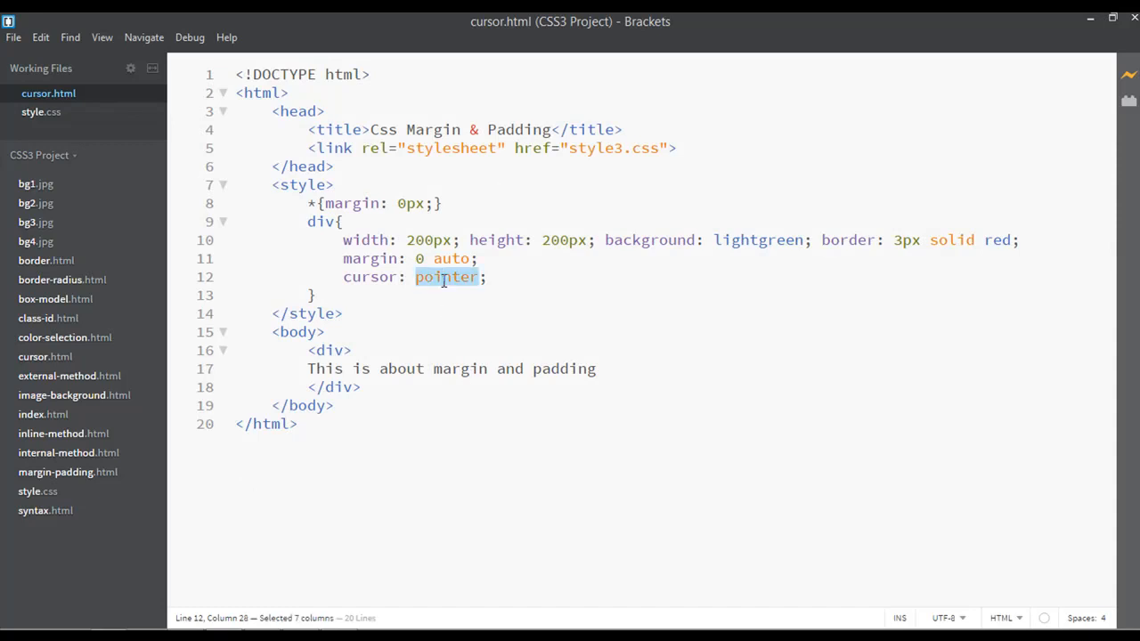
pyautogui.write('cell')
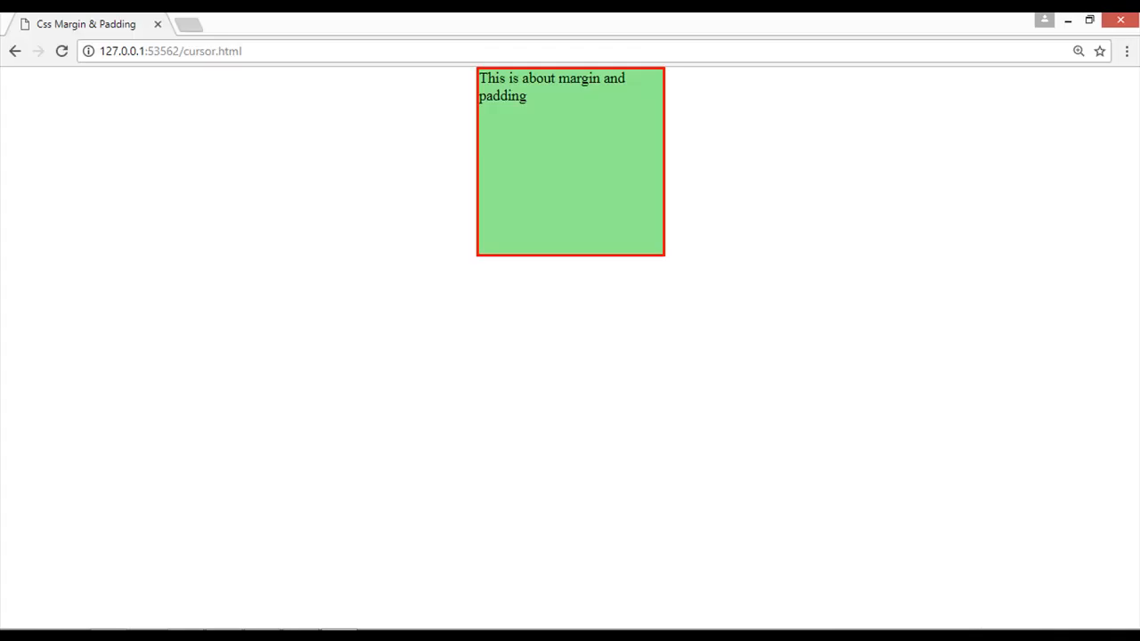
pyautogui.moveTo(551, 160)
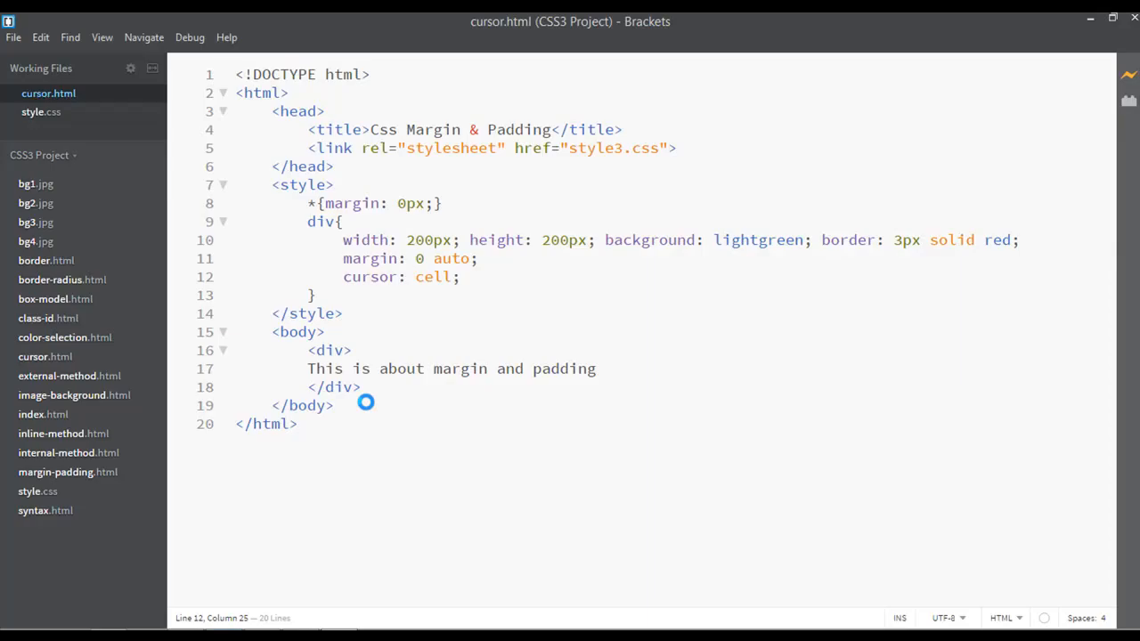
# Replace the cell cursor value with crosshair
pyautogui.doubleClick(433, 276)
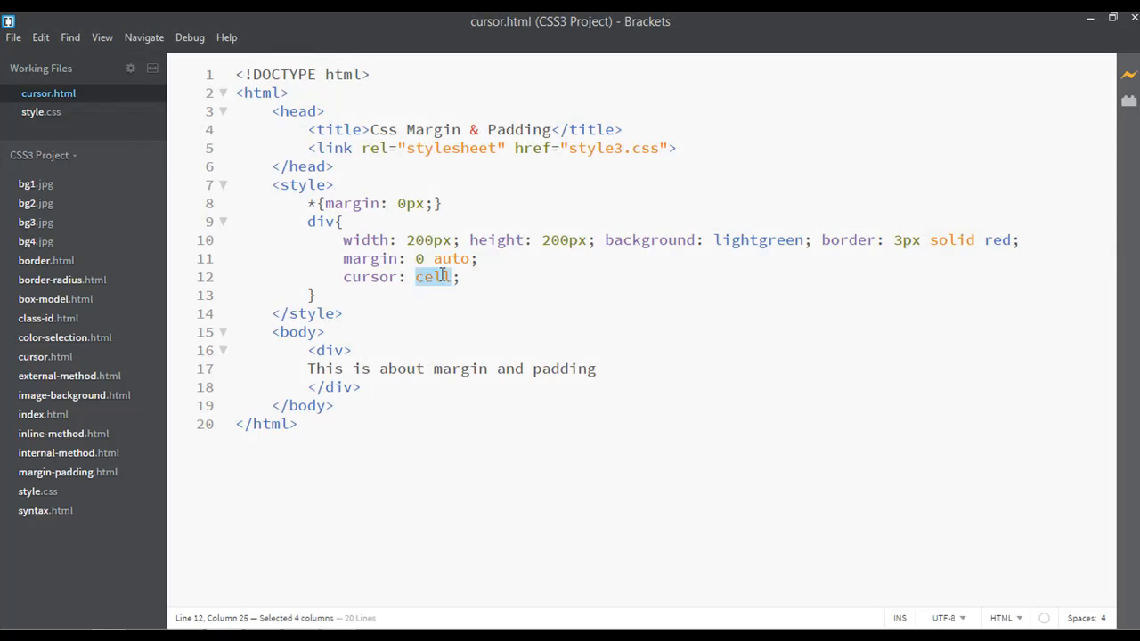
pyautogui.write('cros')
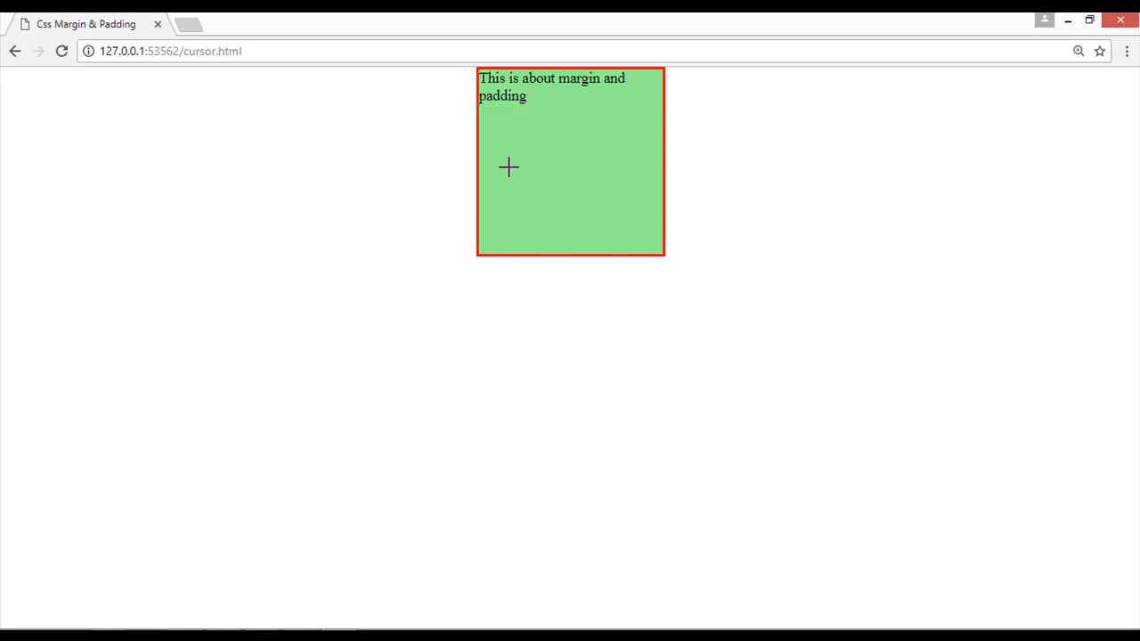
pyautogui.moveTo(580, 170)
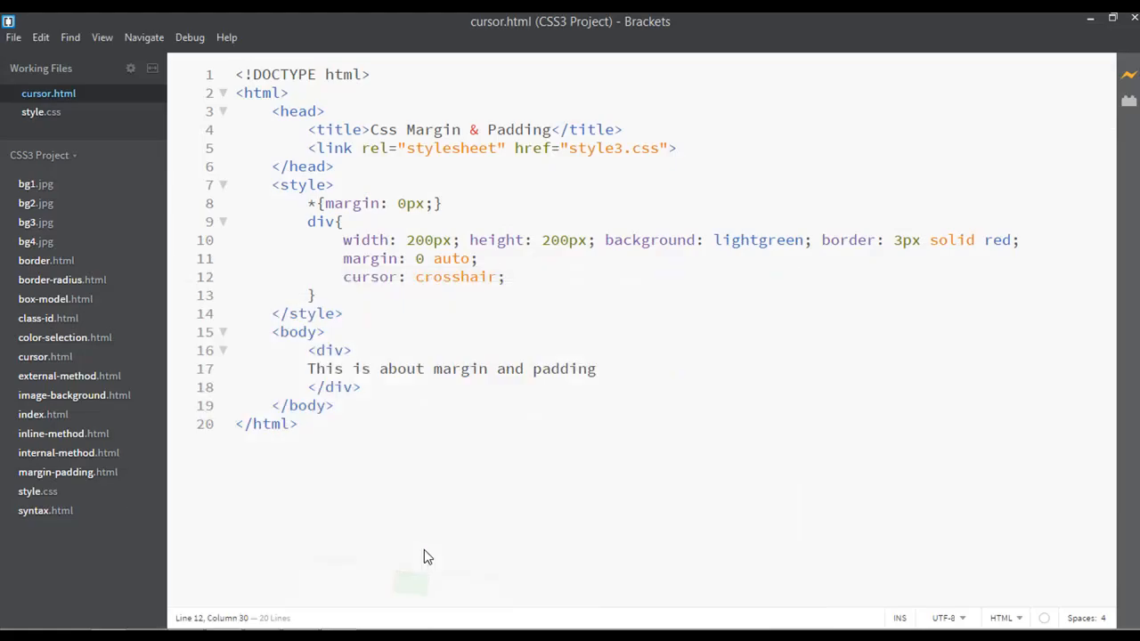
pyautogui.moveTo(529, 332)
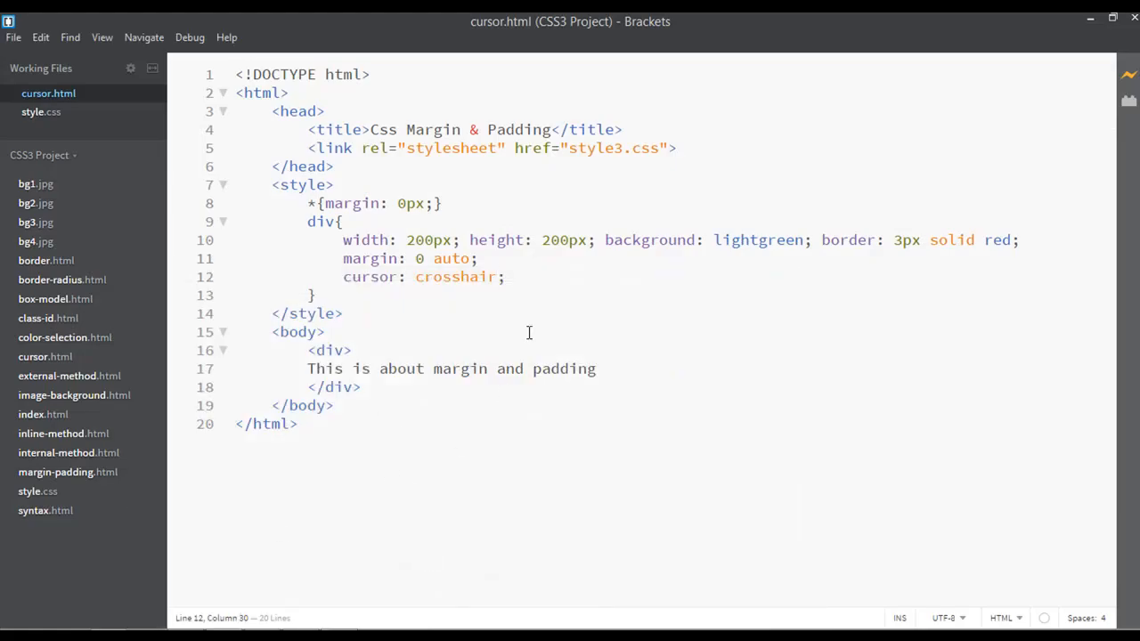
# Replace crosshair with zoom-in from the code hints
pyautogui.doubleClick(455, 276)
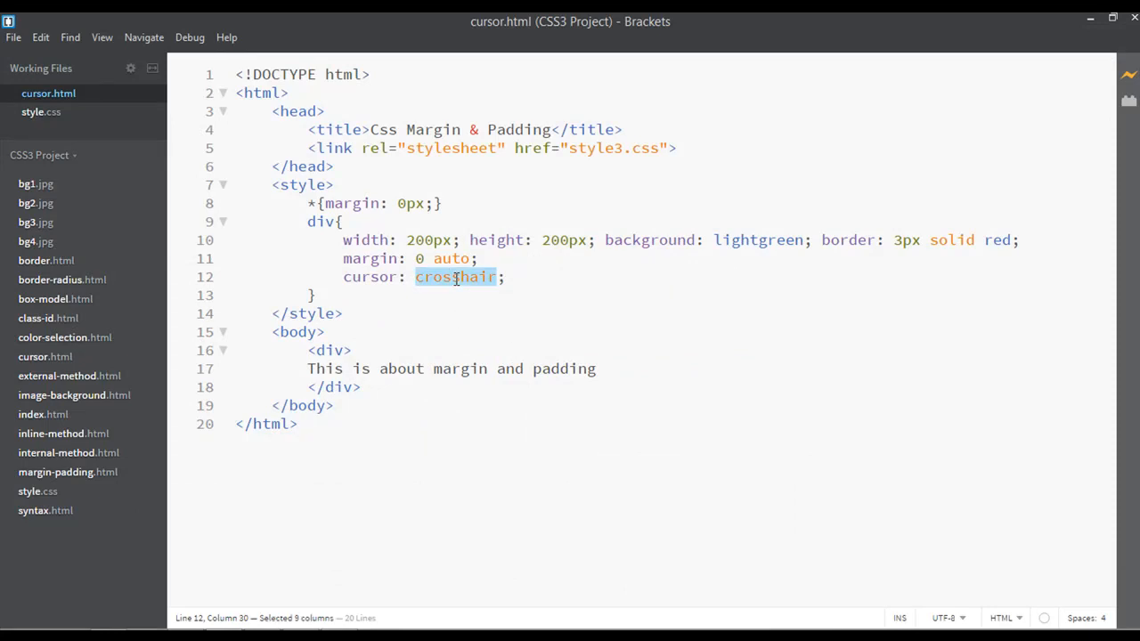
pyautogui.write('zoom')
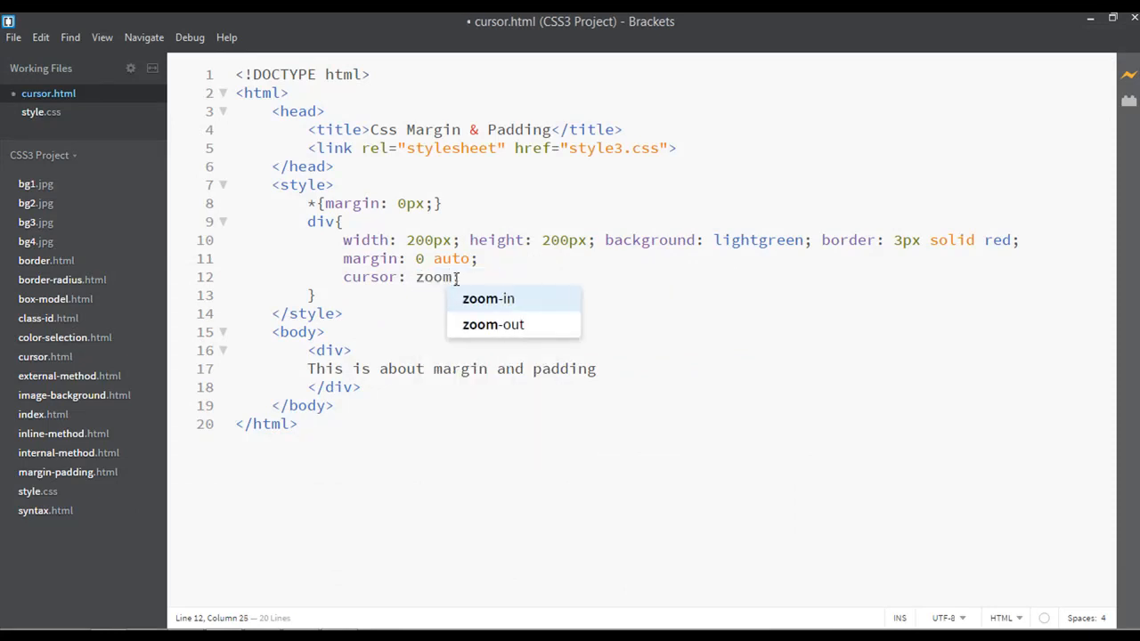
pyautogui.click(488, 298)
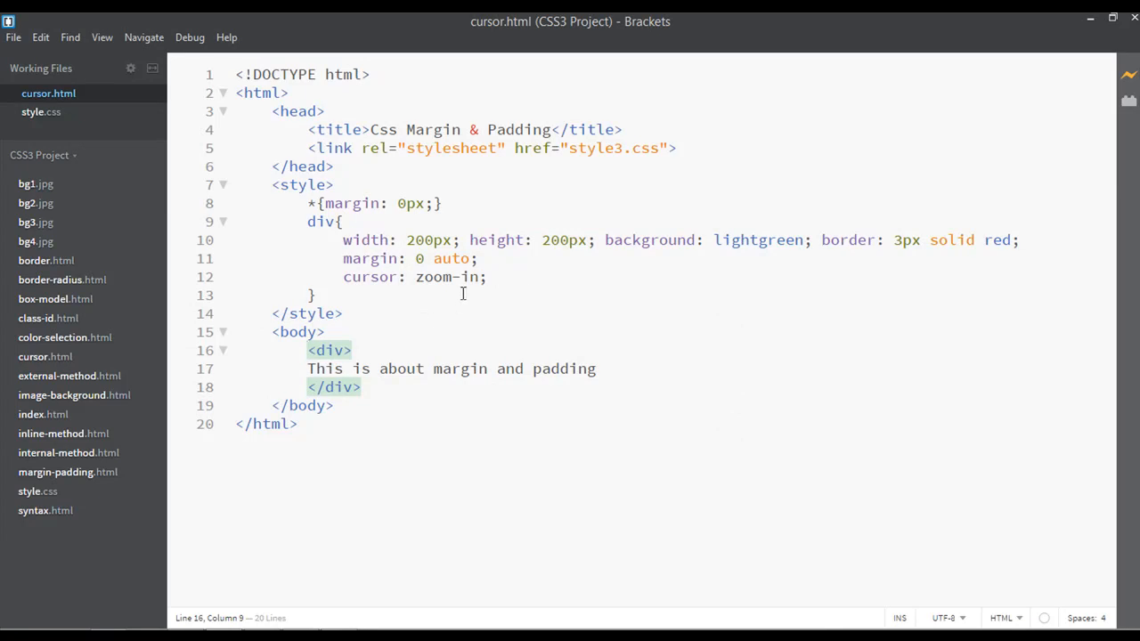
# Change the cursor value to zoom-out, then replace it with copy
pyautogui.press('BackSpace')
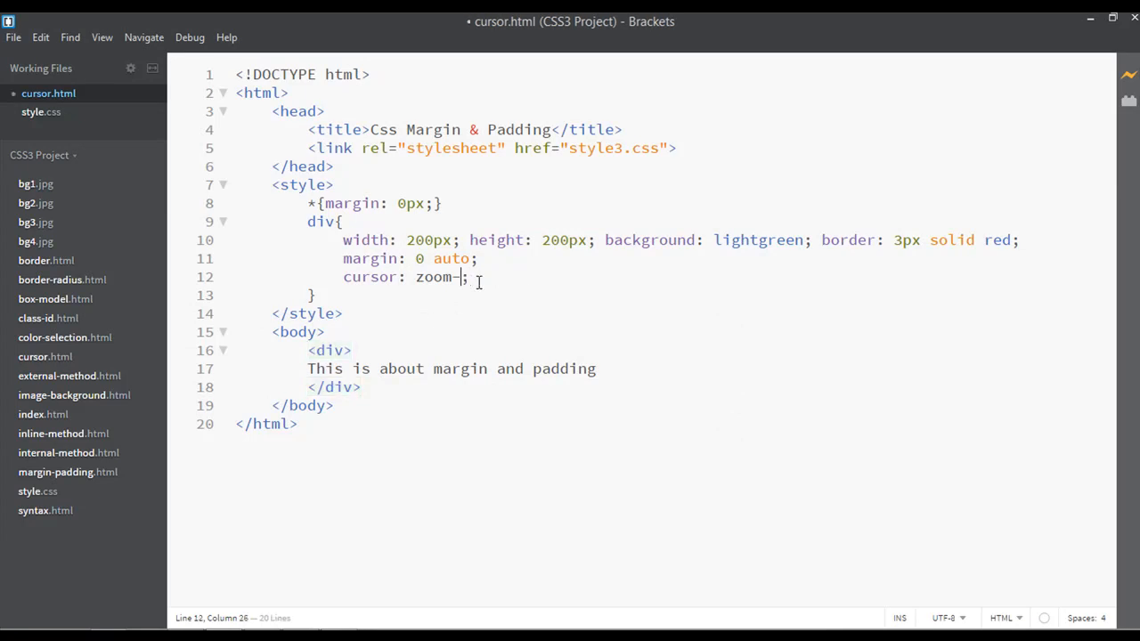
pyautogui.write('out')
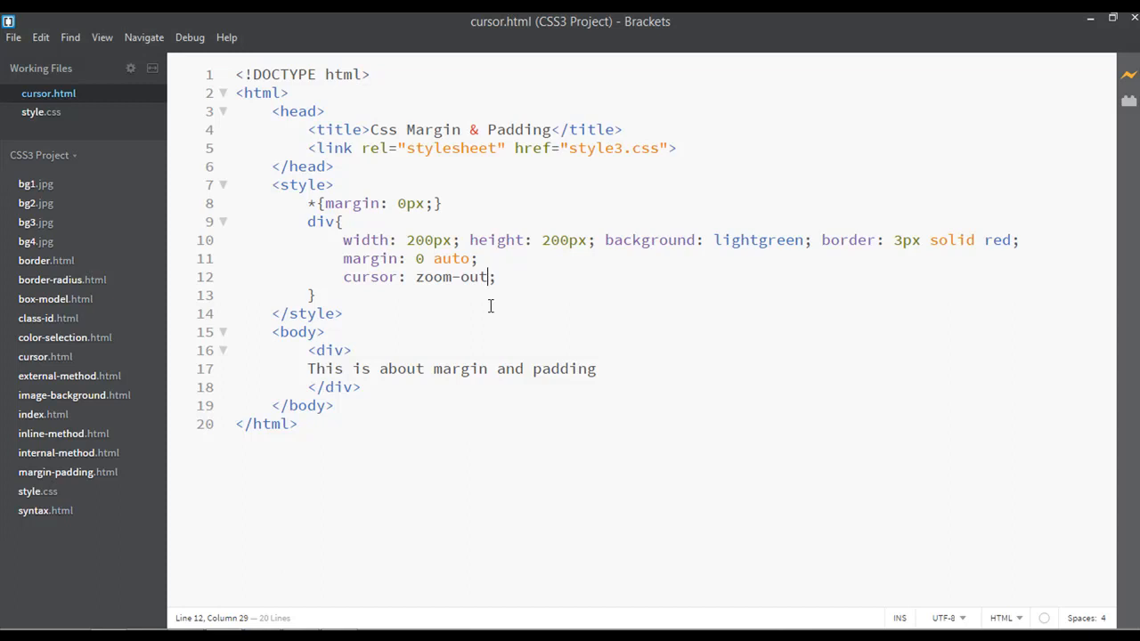
pyautogui.press('BackSpace')
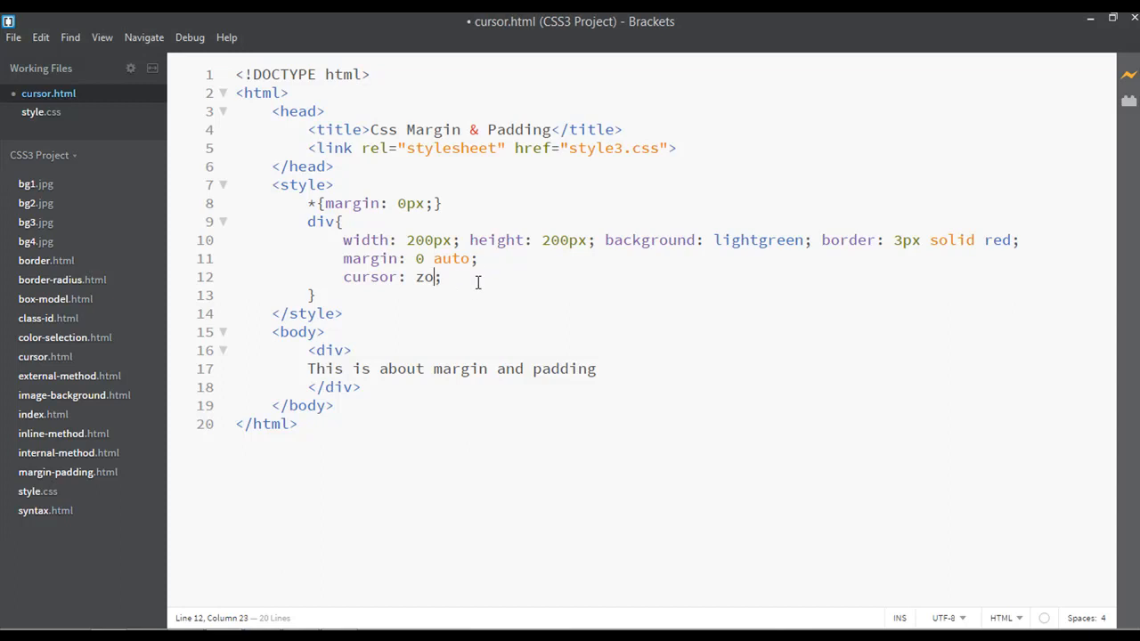
pyautogui.write('copy')
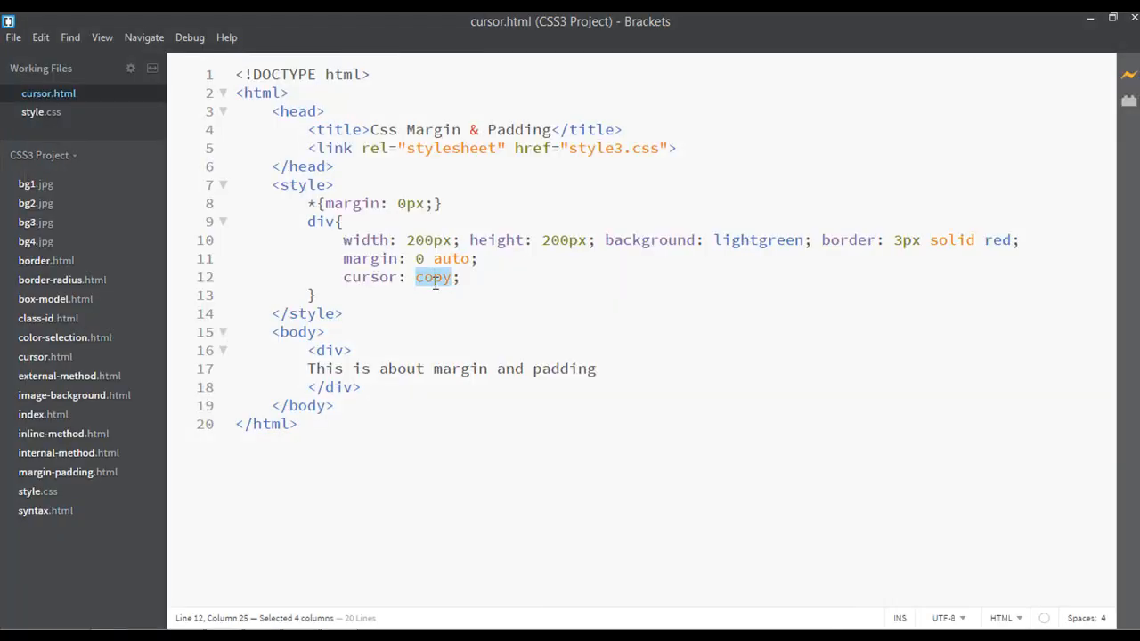
# Enter help as the div's cursor value
pyautogui.write('help')
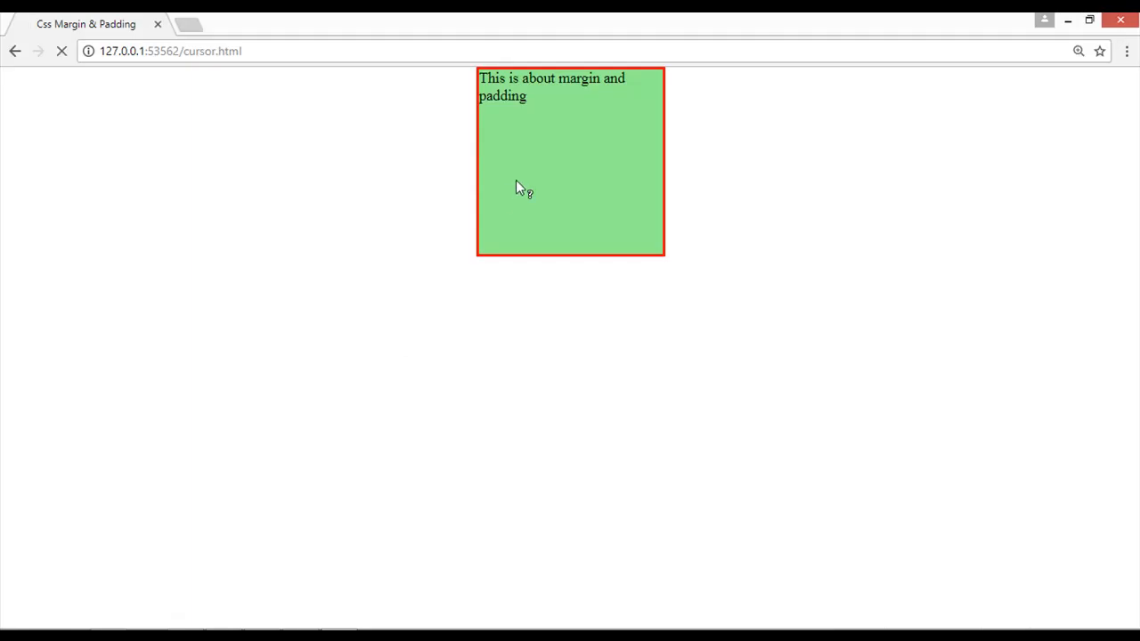
pyautogui.moveTo(561, 175)
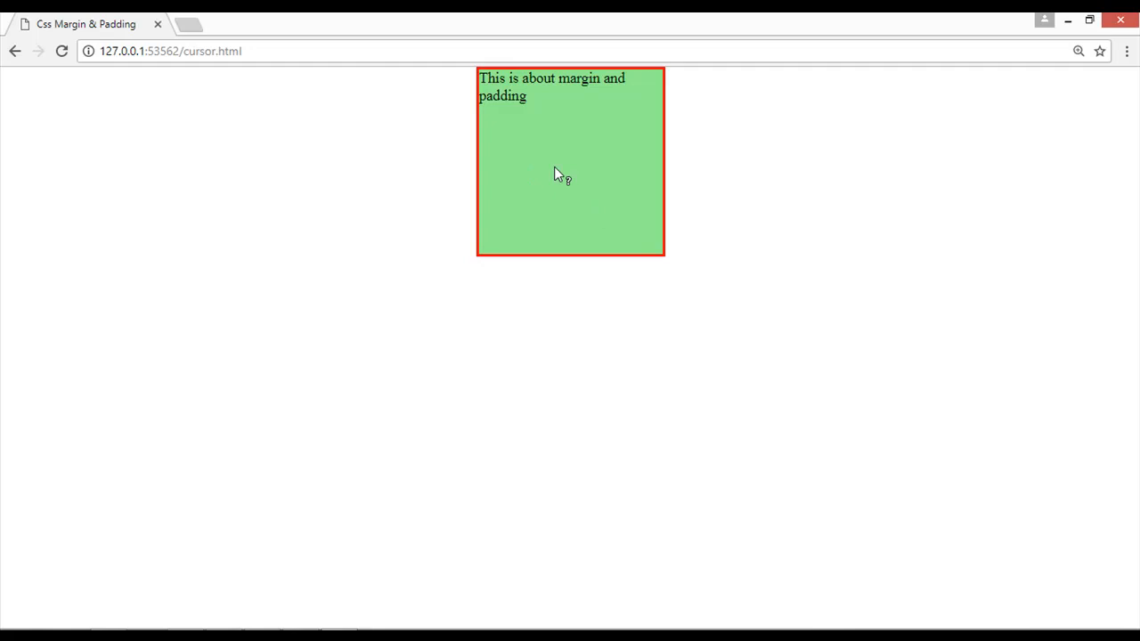
pyautogui.moveTo(158, 574)
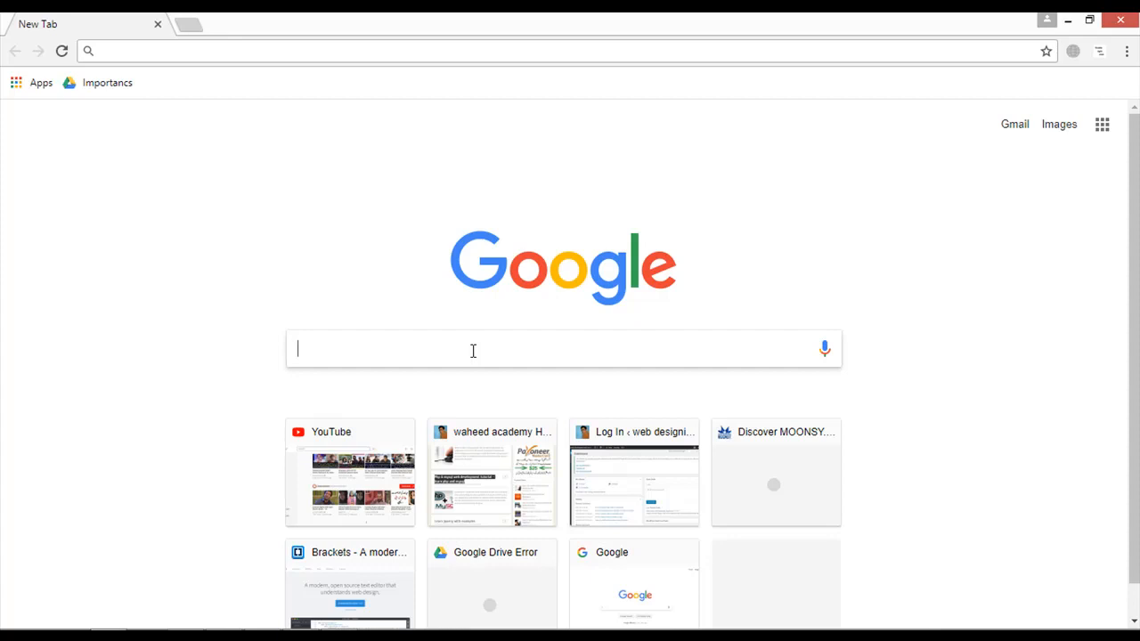
# Search Chrome for 'css cursor property list'
pyautogui.write('css')
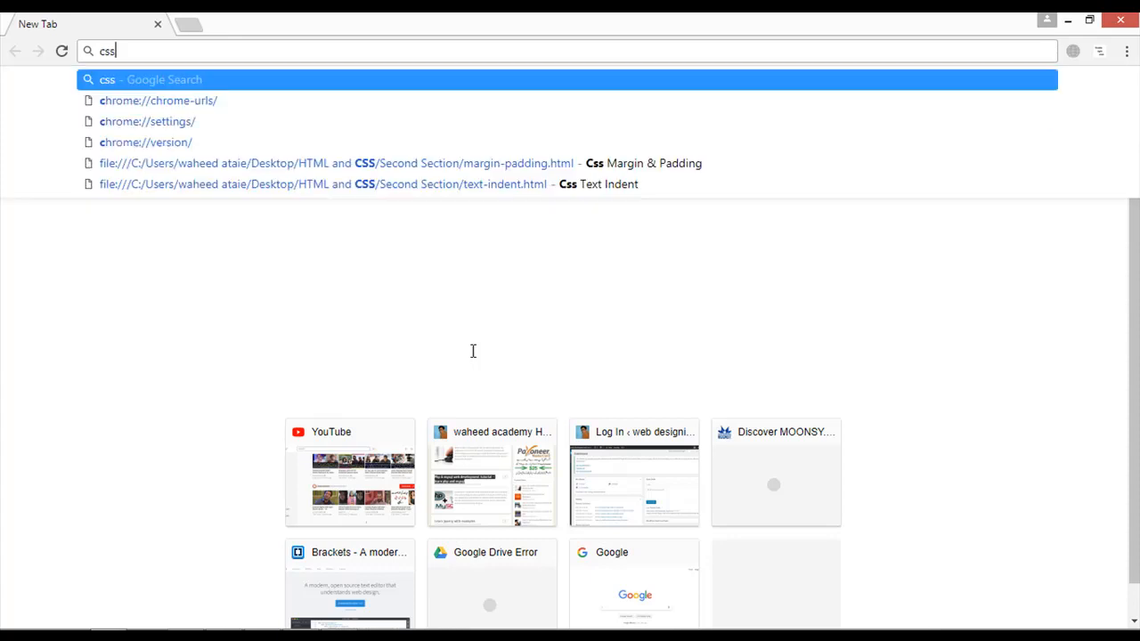
pyautogui.write('cur')
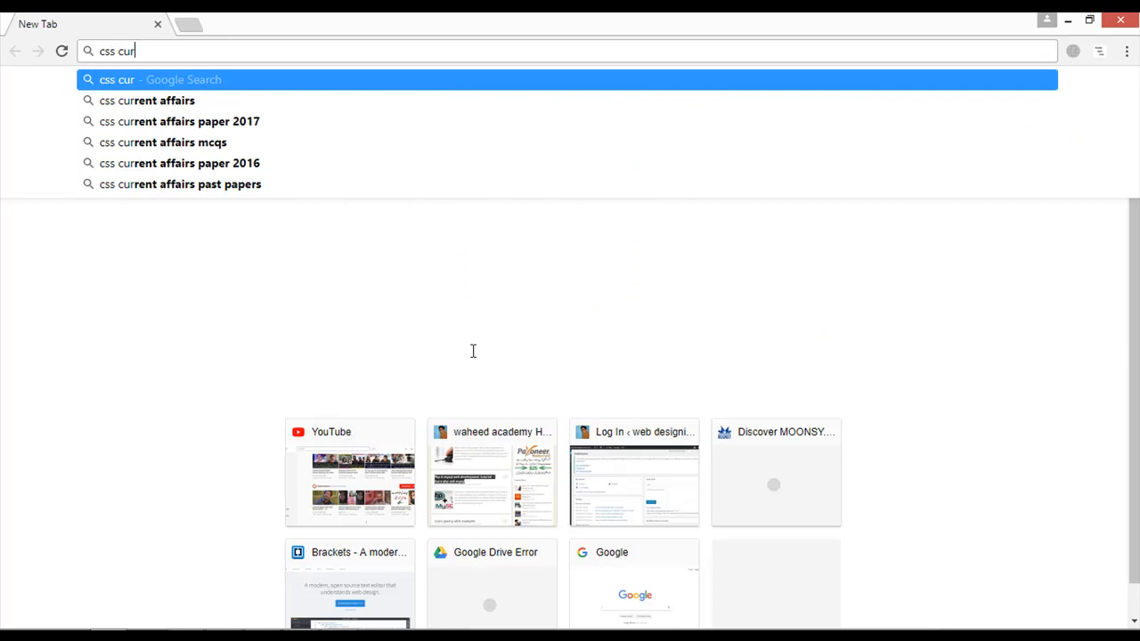
pyautogui.write('sor property list')
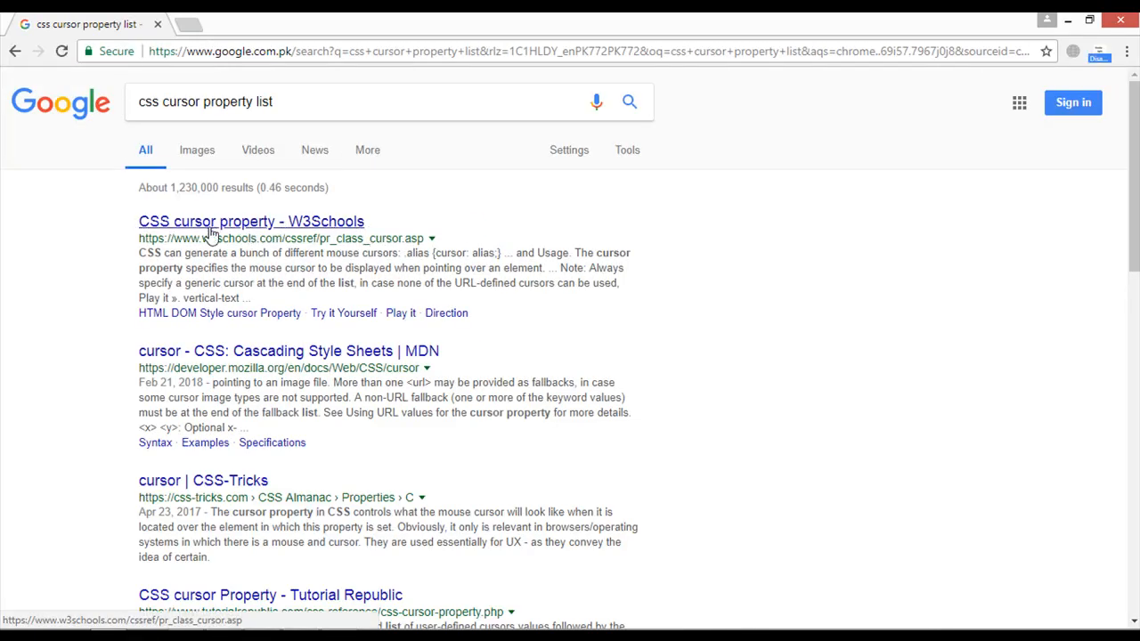
# Open the W3Schools CSS cursor page, scroll to its value list, and select progress
pyautogui.click(251, 221)
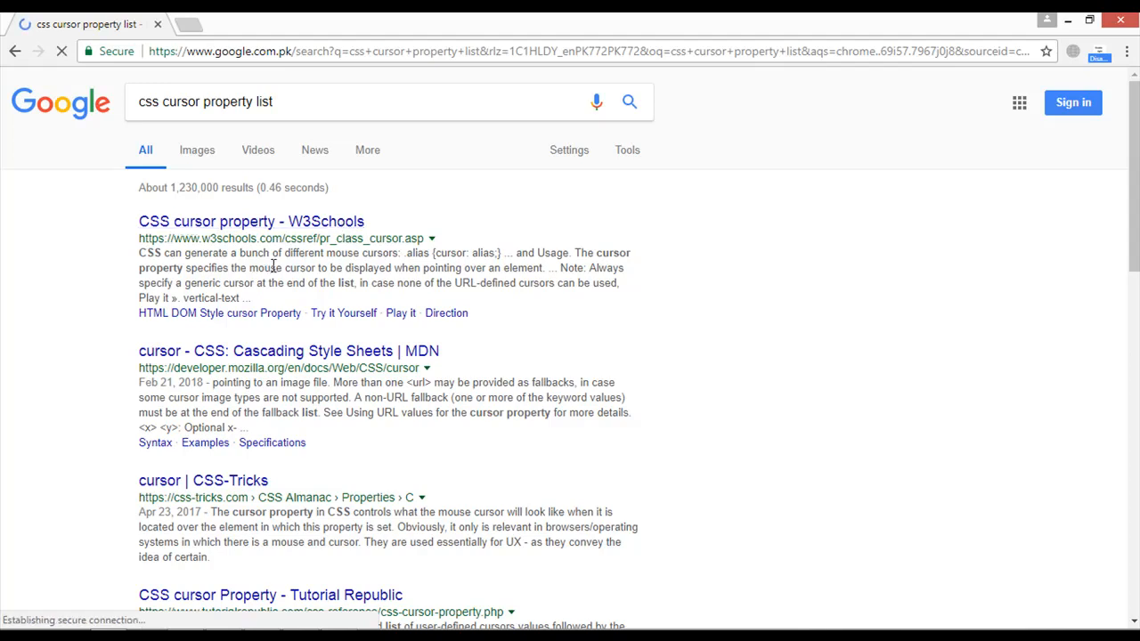
pyautogui.click(251, 221)
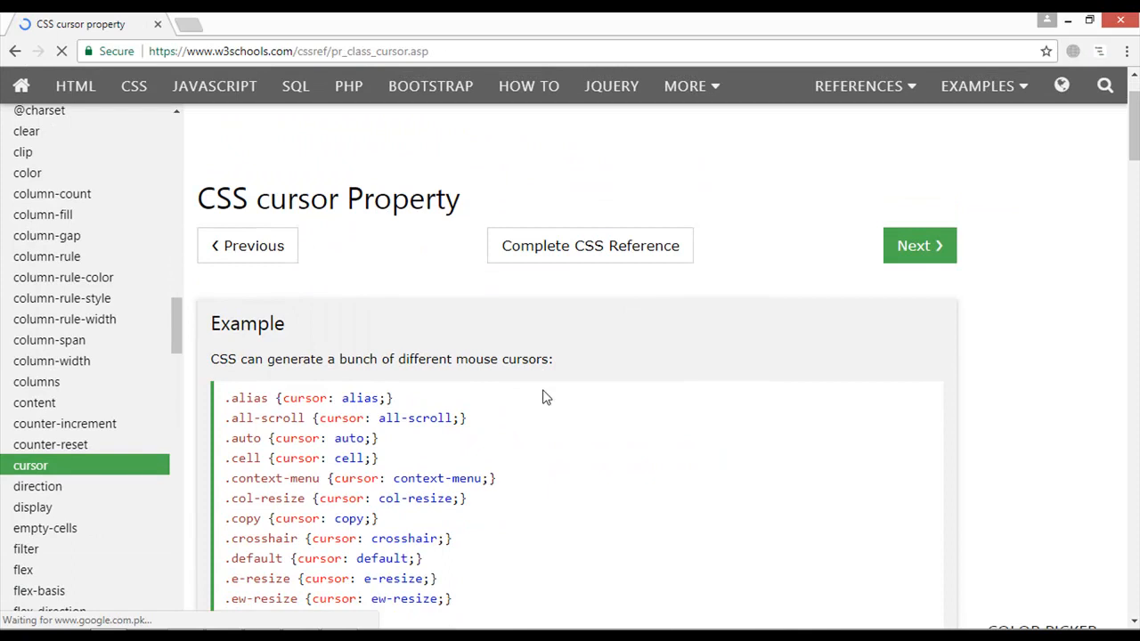
pyautogui.scroll(-3)
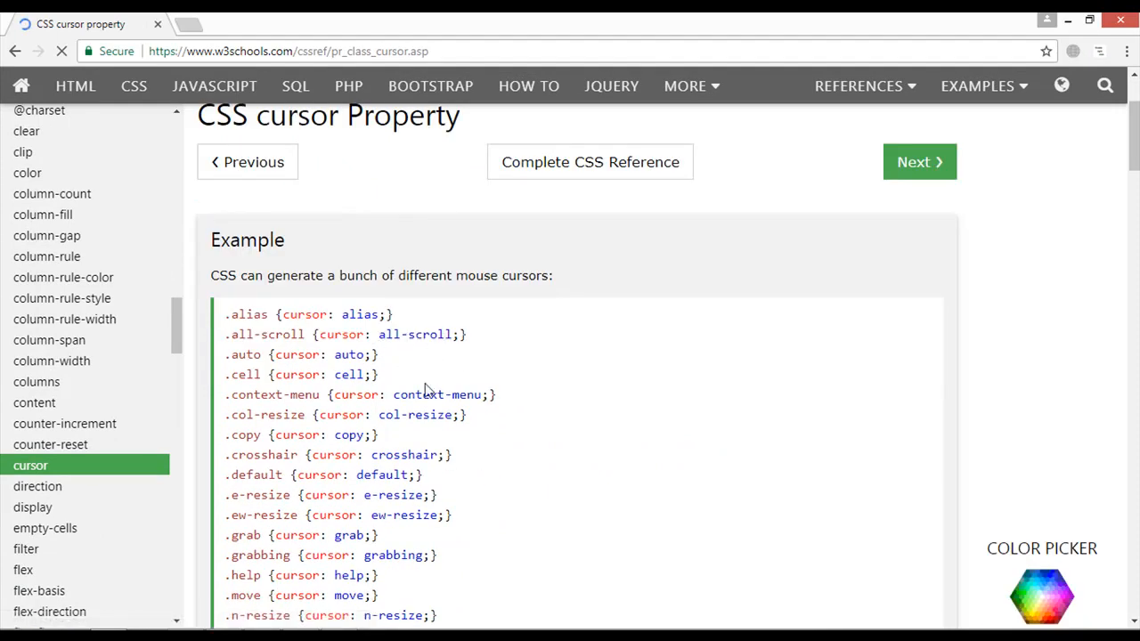
pyautogui.scroll(-3)
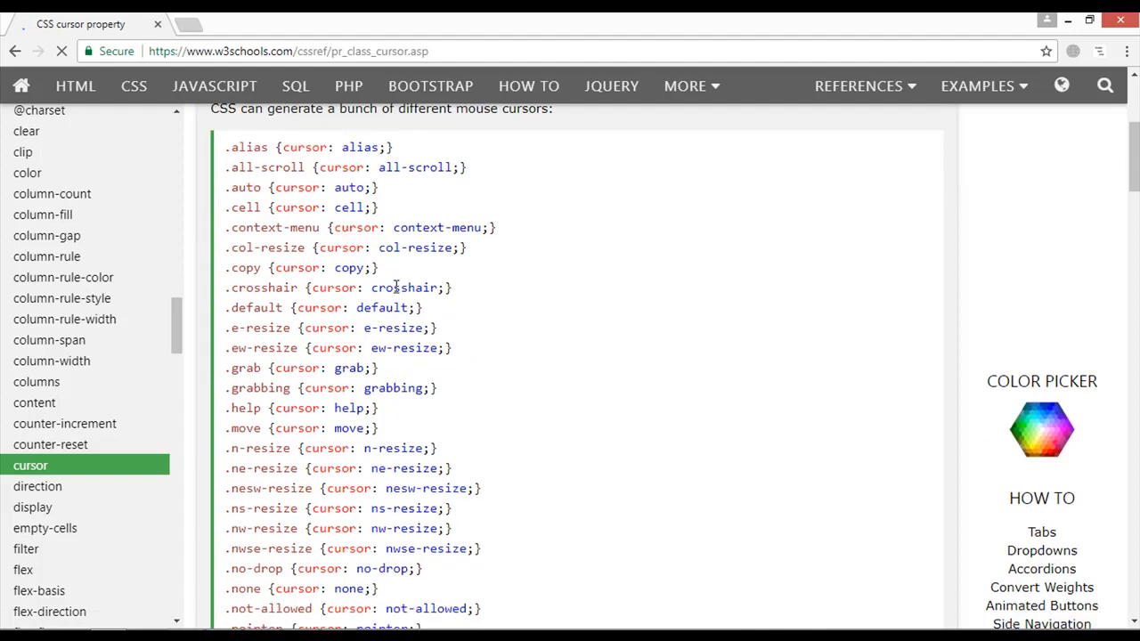
pyautogui.scroll(-3)
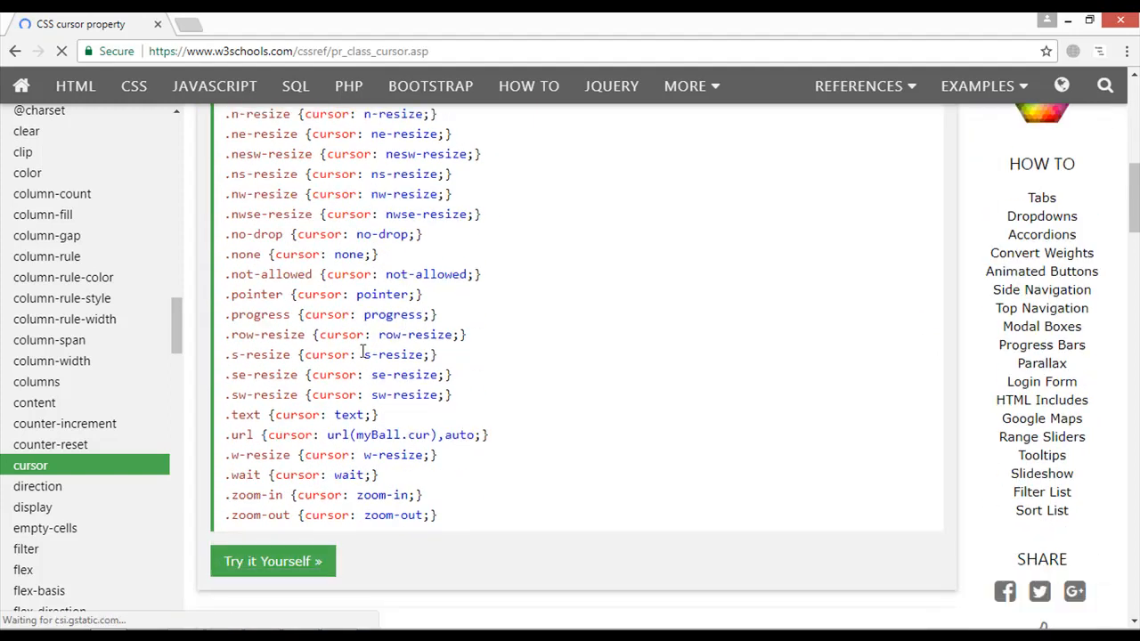
pyautogui.doubleClick(392, 314)
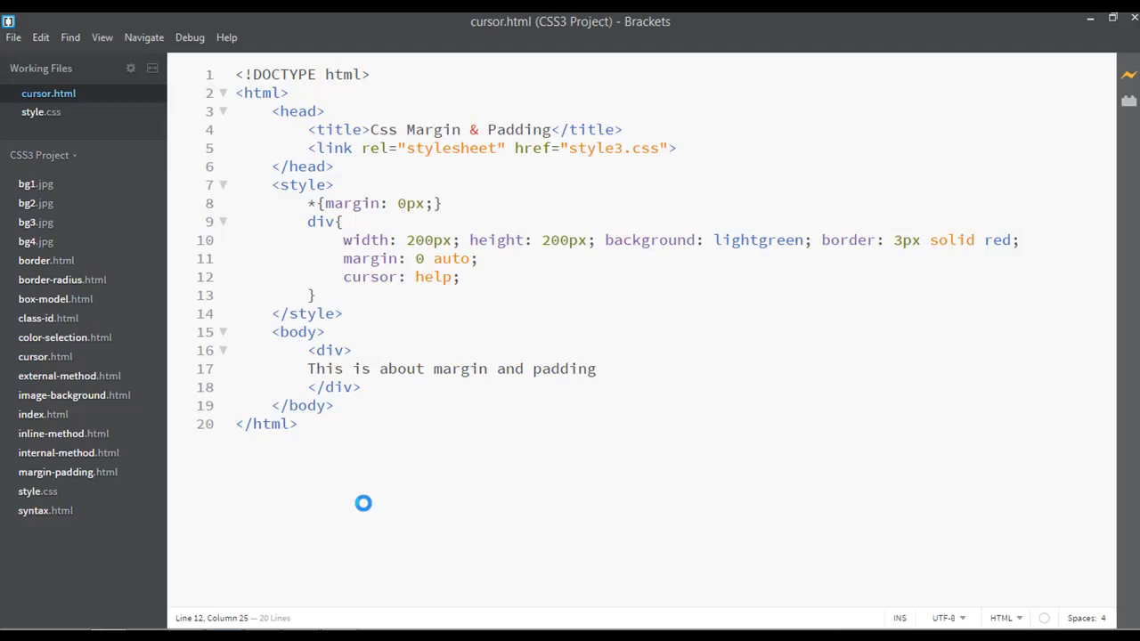
# Set the cursor to progress, check it over the green box, and select 'text' on W3Schools
pyautogui.write('progress')
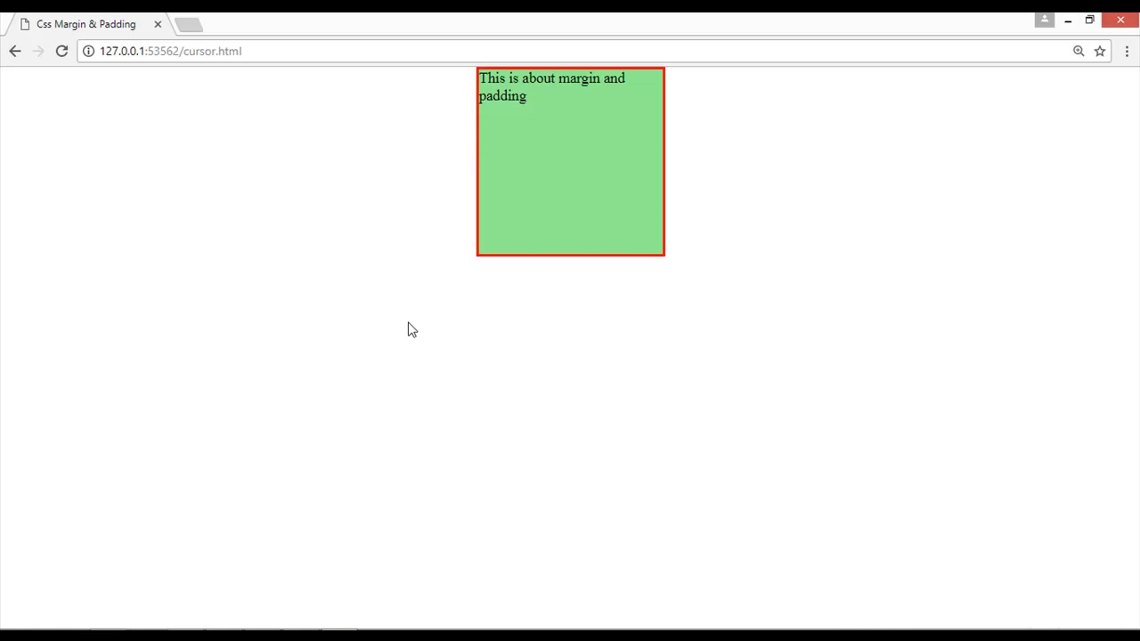
pyautogui.click(552, 153)
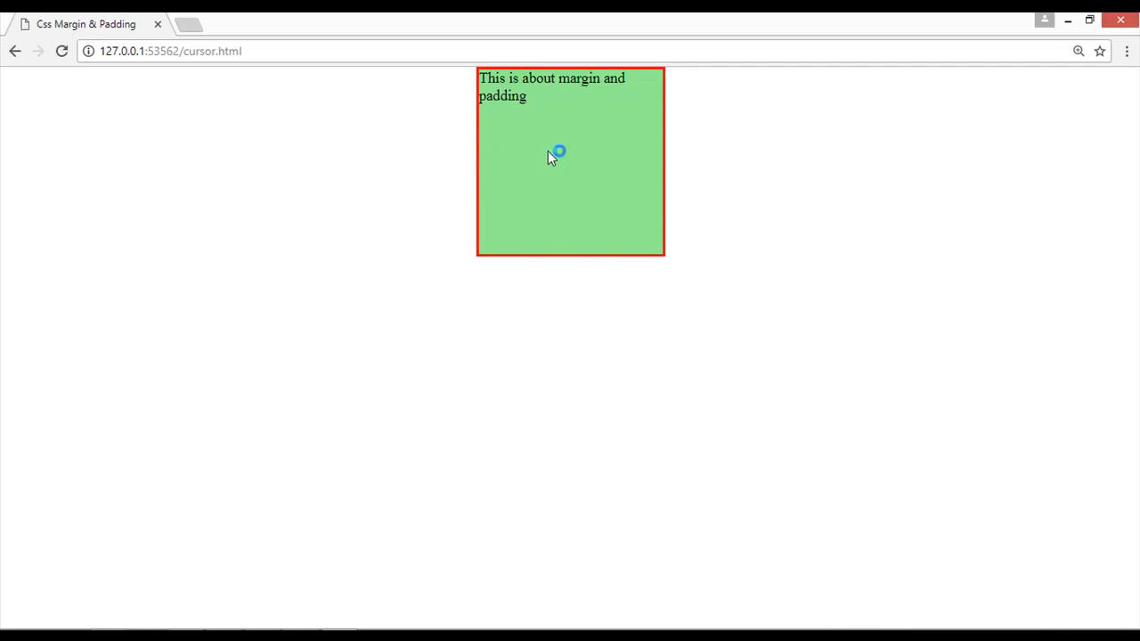
pyautogui.moveTo(357, 628)
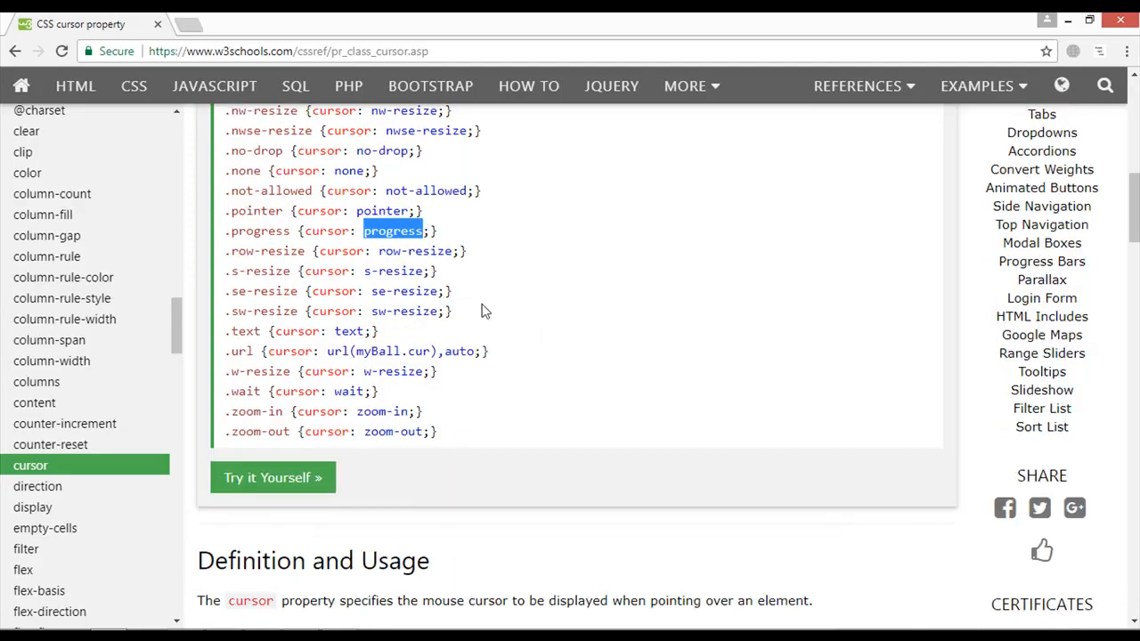
pyautogui.moveTo(348, 331)
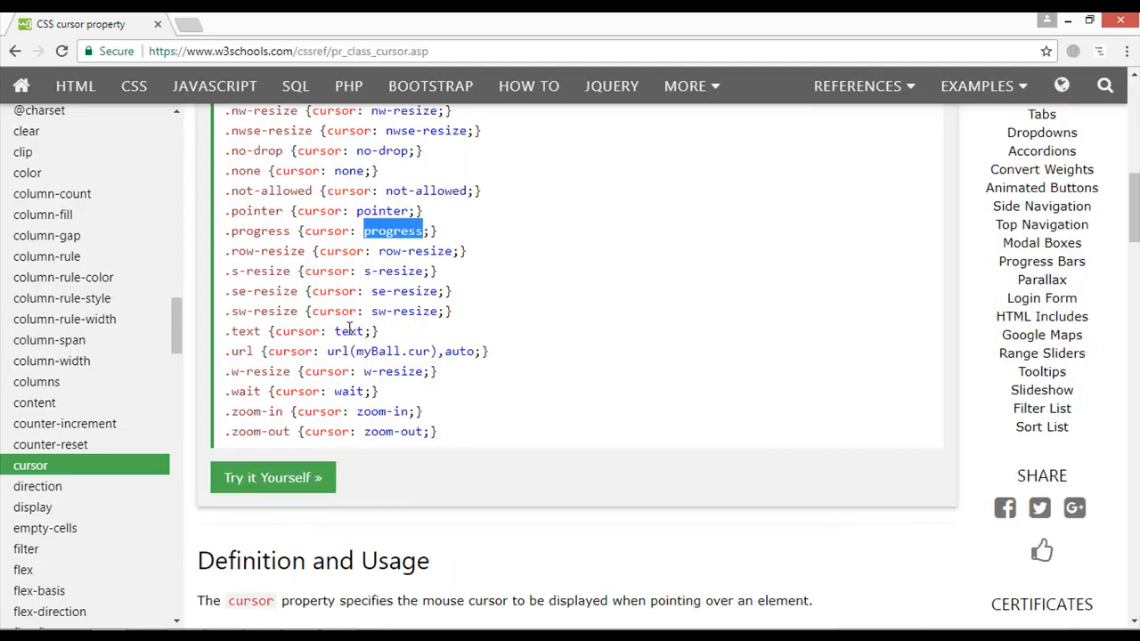
pyautogui.doubleClick(348, 330)
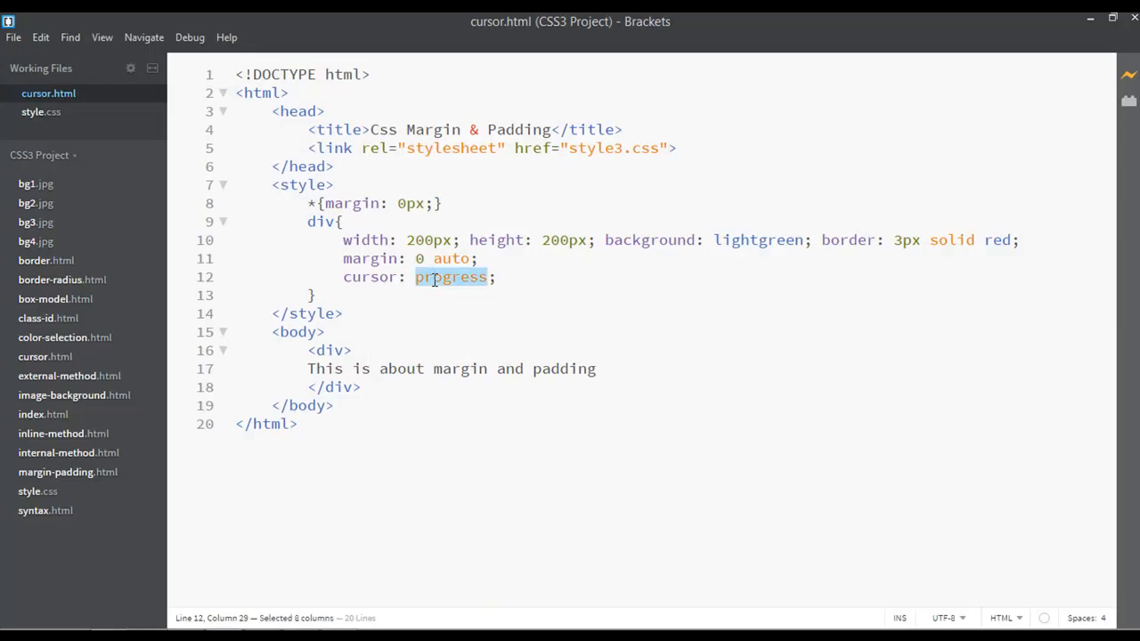
# Set the div's cursor value to text, then change it to none
pyautogui.write('text')
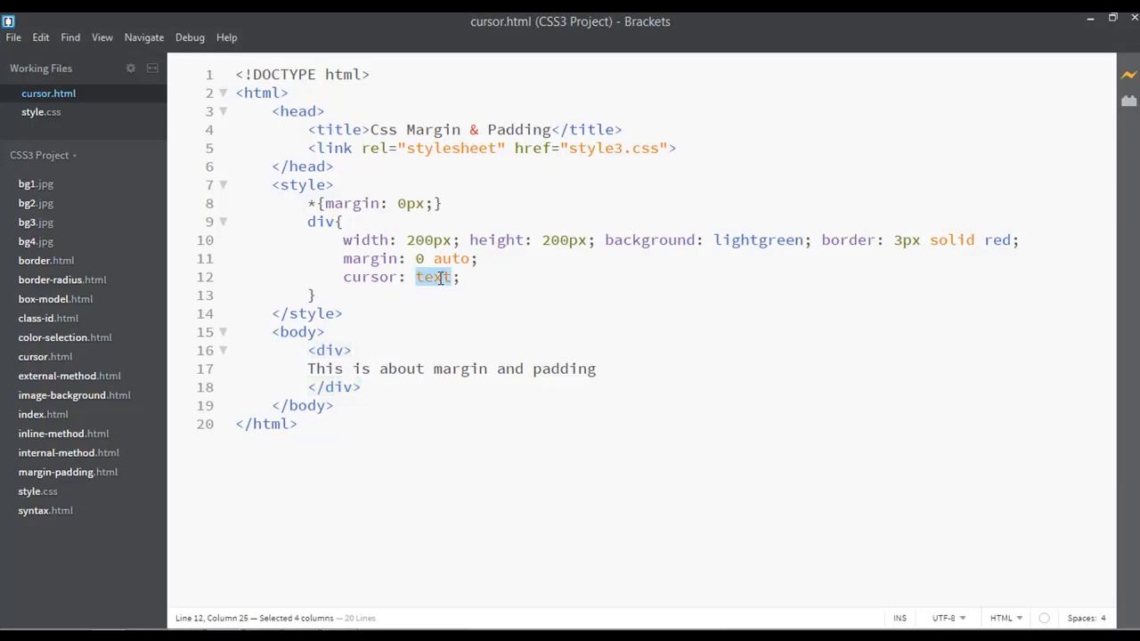
pyautogui.write('none')
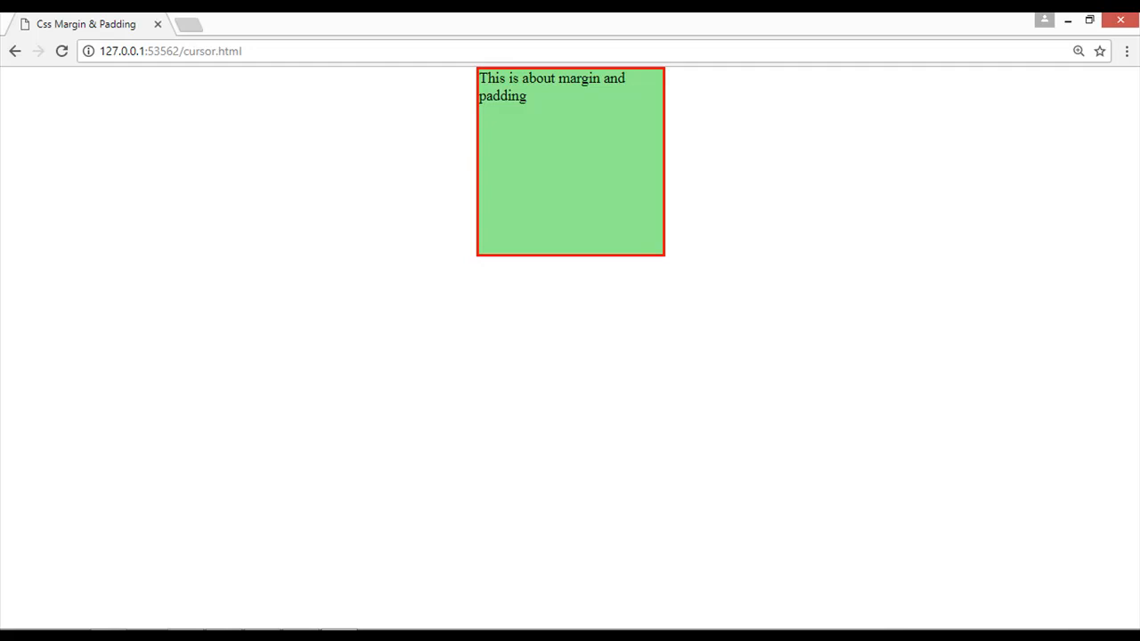
pyautogui.moveTo(260, 149)
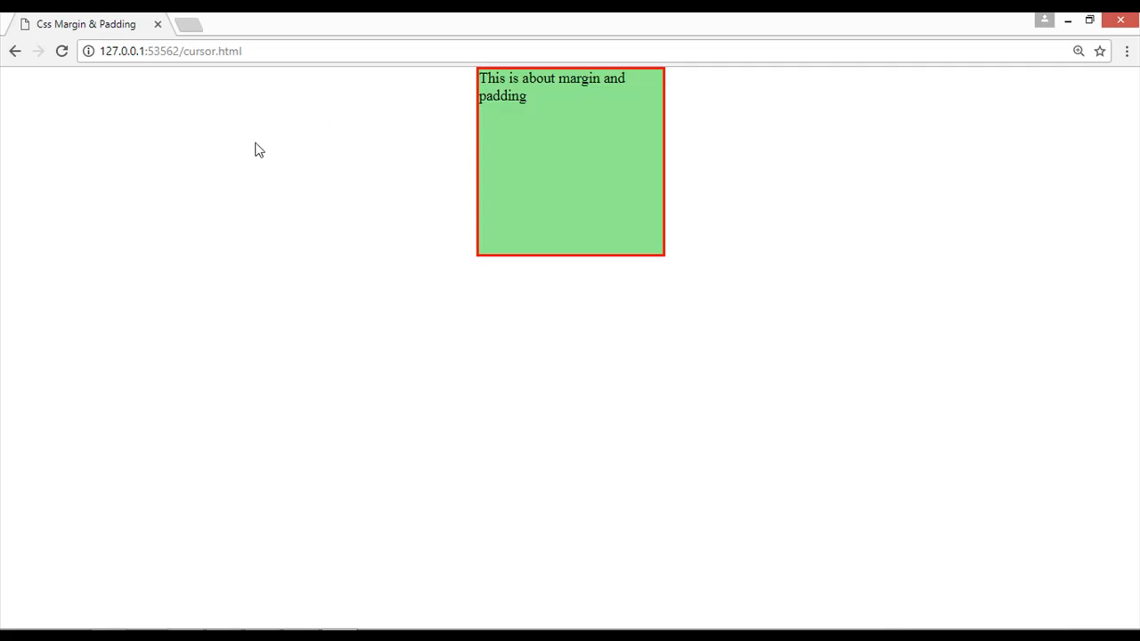
pyautogui.moveTo(399, 181)
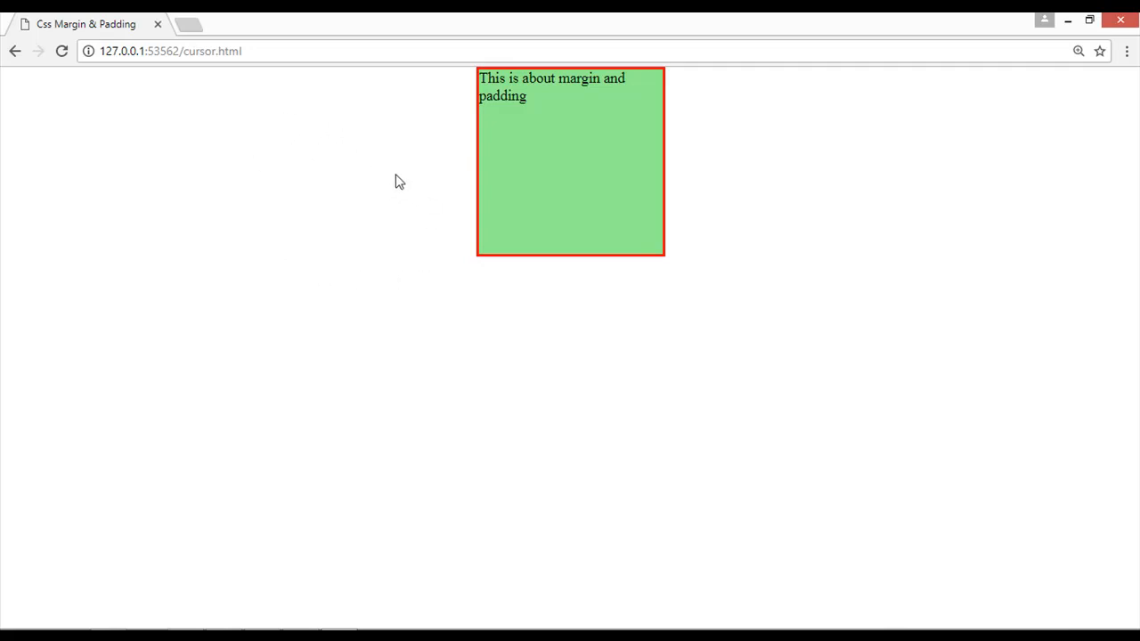
pyautogui.moveTo(379, 171)
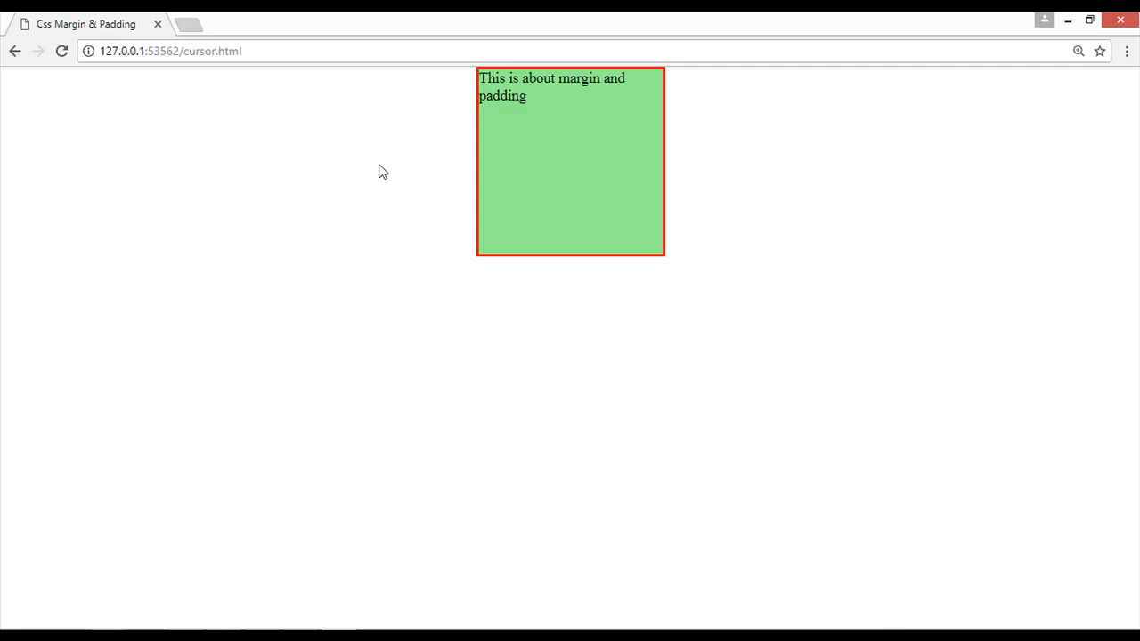
pyautogui.moveTo(113, 613)
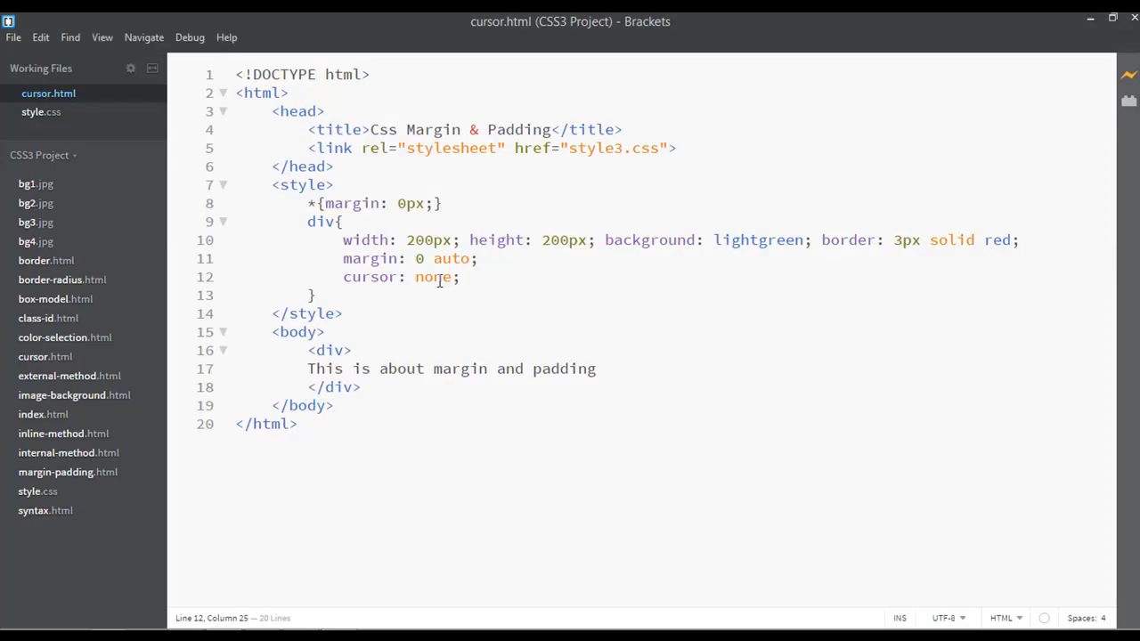
# Type 'default' over the div rule's cursor value on line 12
pyautogui.write('def')
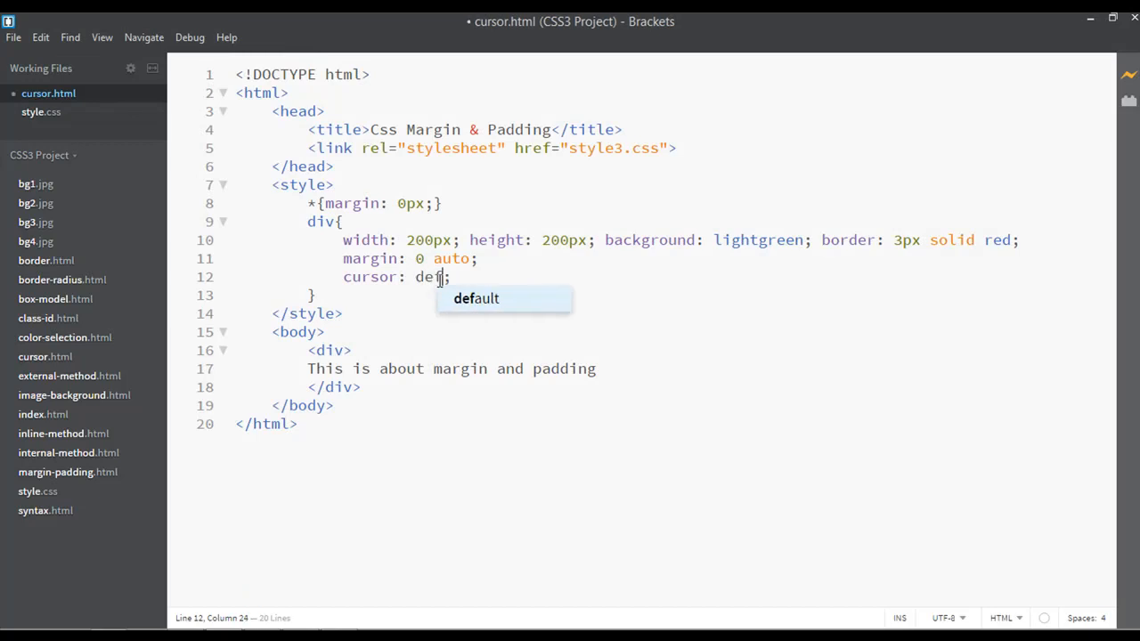
pyautogui.write('ault')
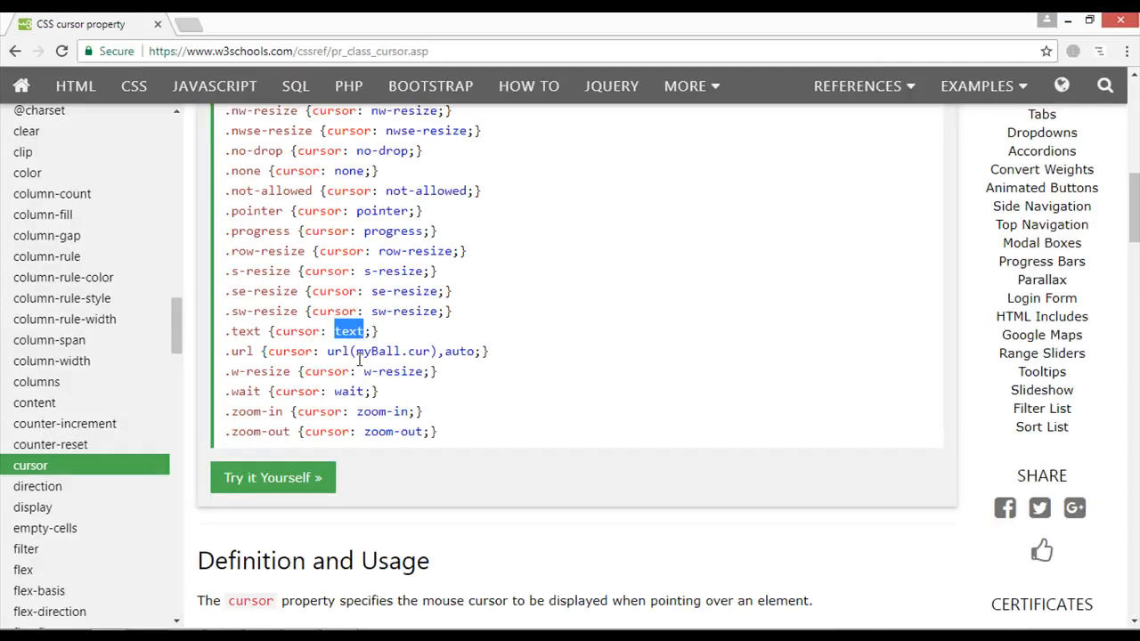
# Go back from the W3Schools cursor reference to the Google 'css cursor property' results
pyautogui.scroll(3)
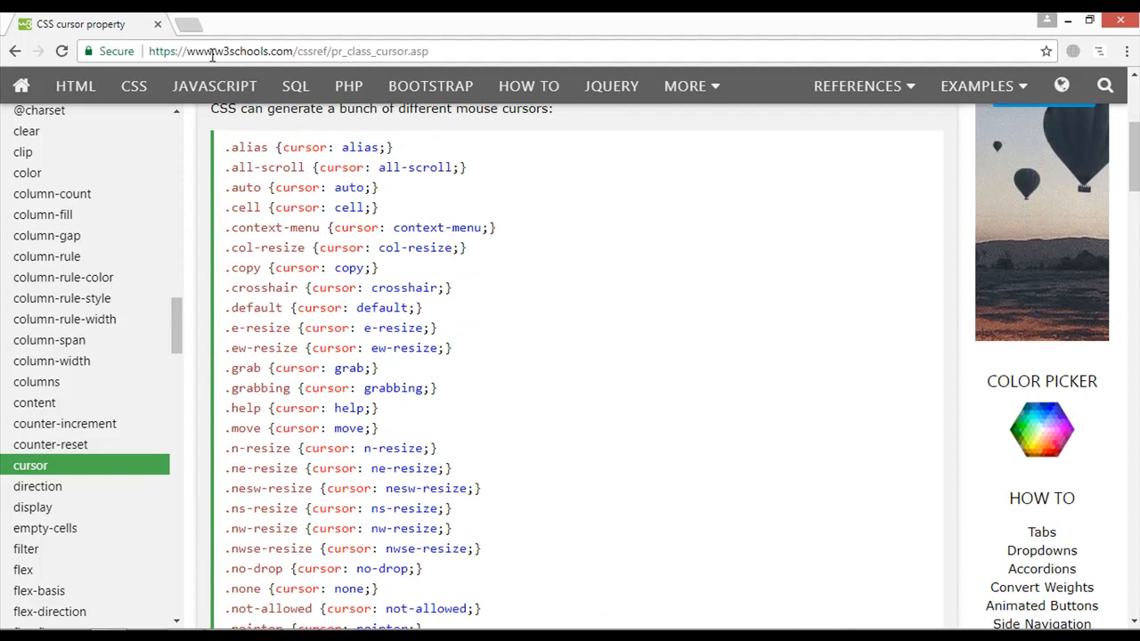
pyautogui.moveTo(334, 466)
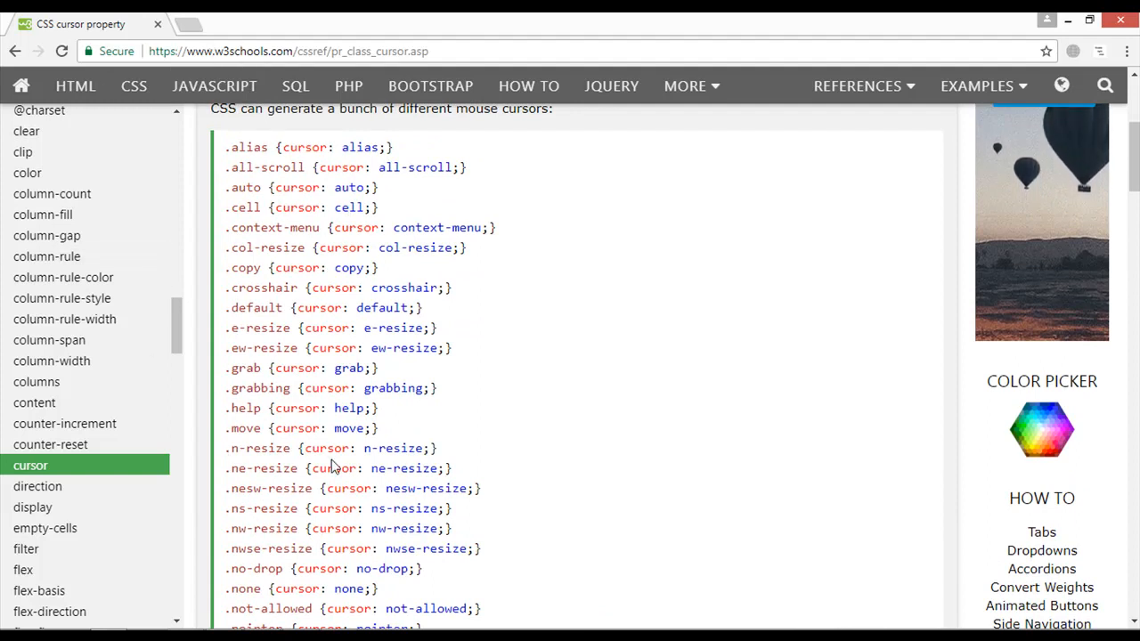
pyautogui.scroll(-3)
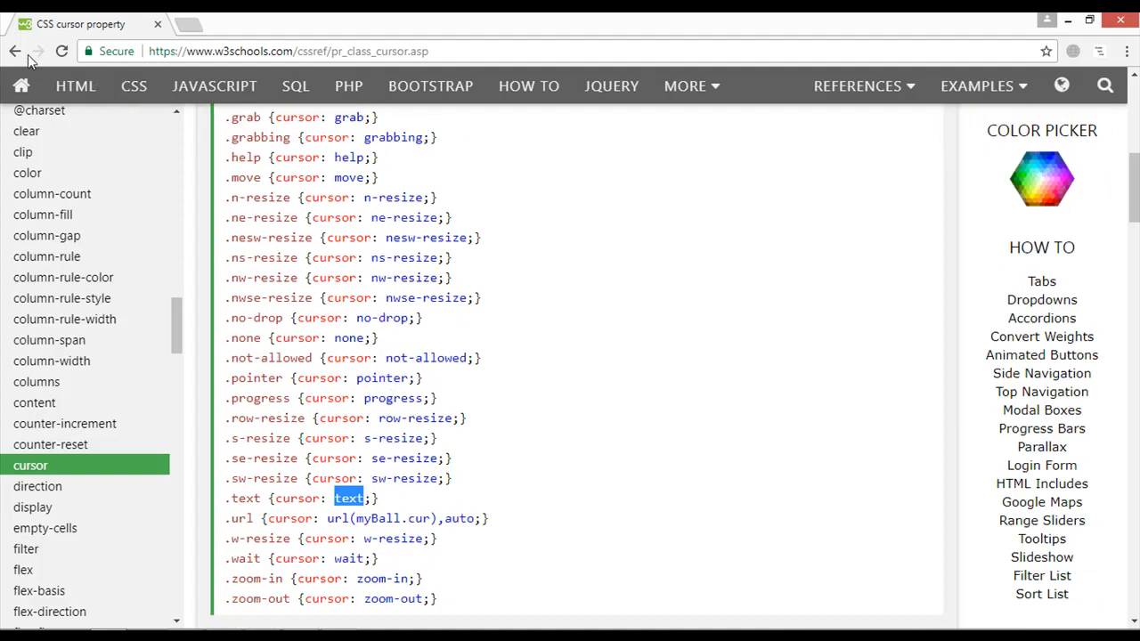
pyautogui.click(14, 51)
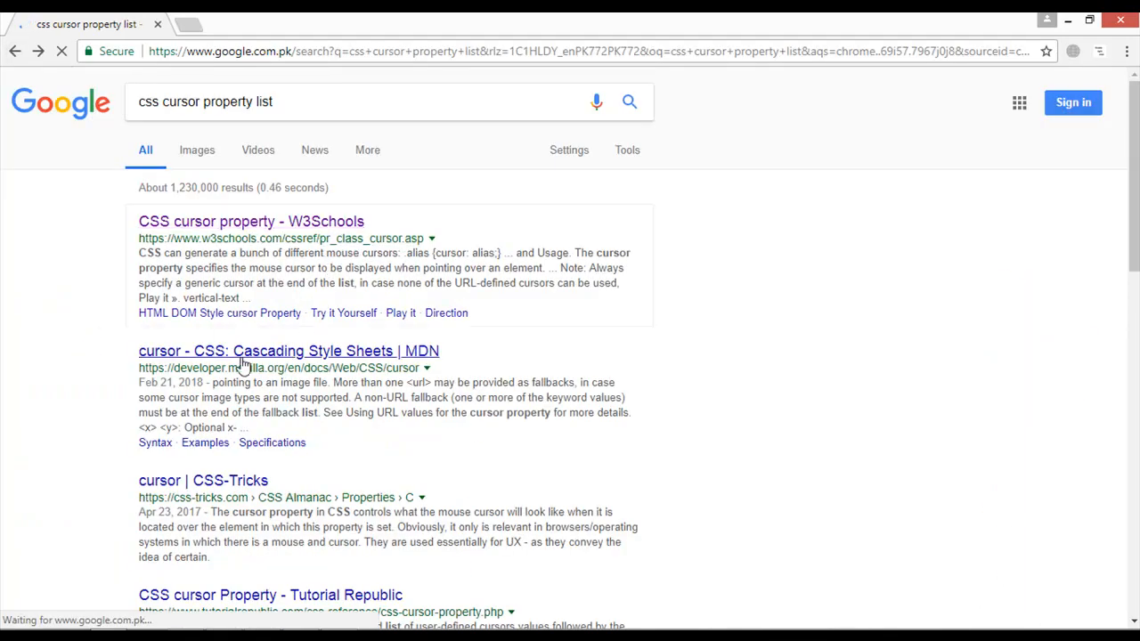
pyautogui.scroll(-3)
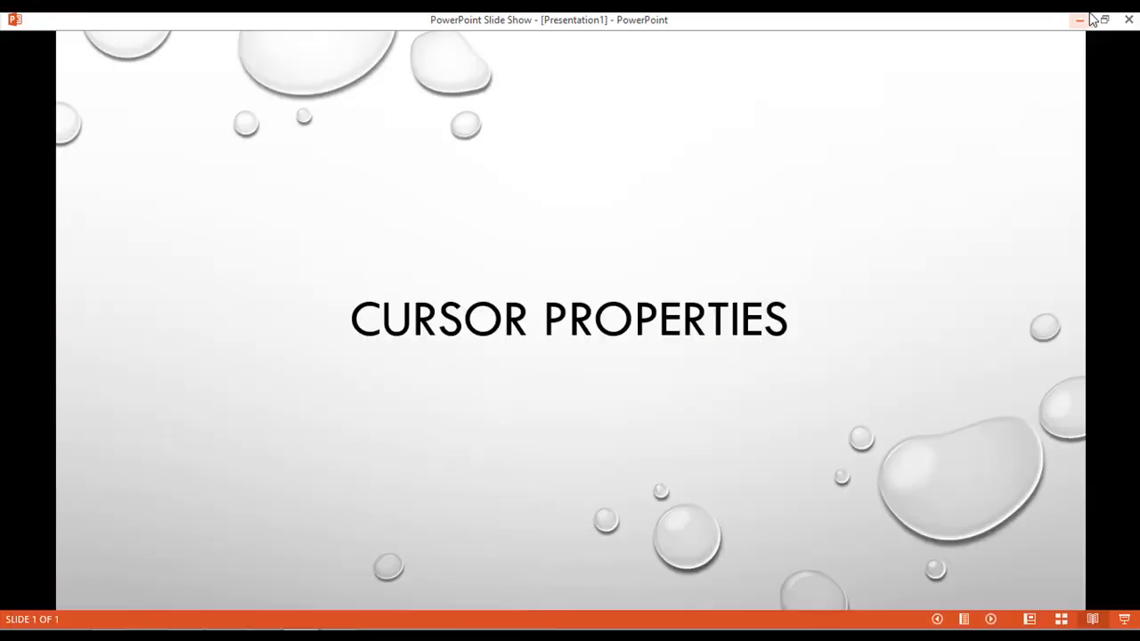
pyautogui.moveTo(1078, 19)
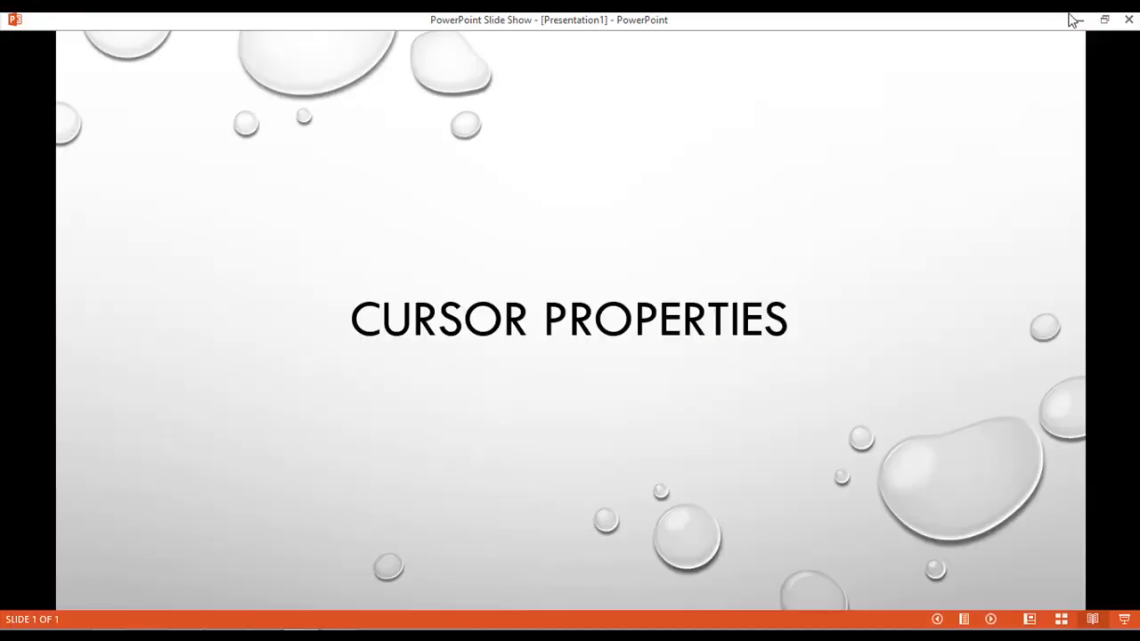